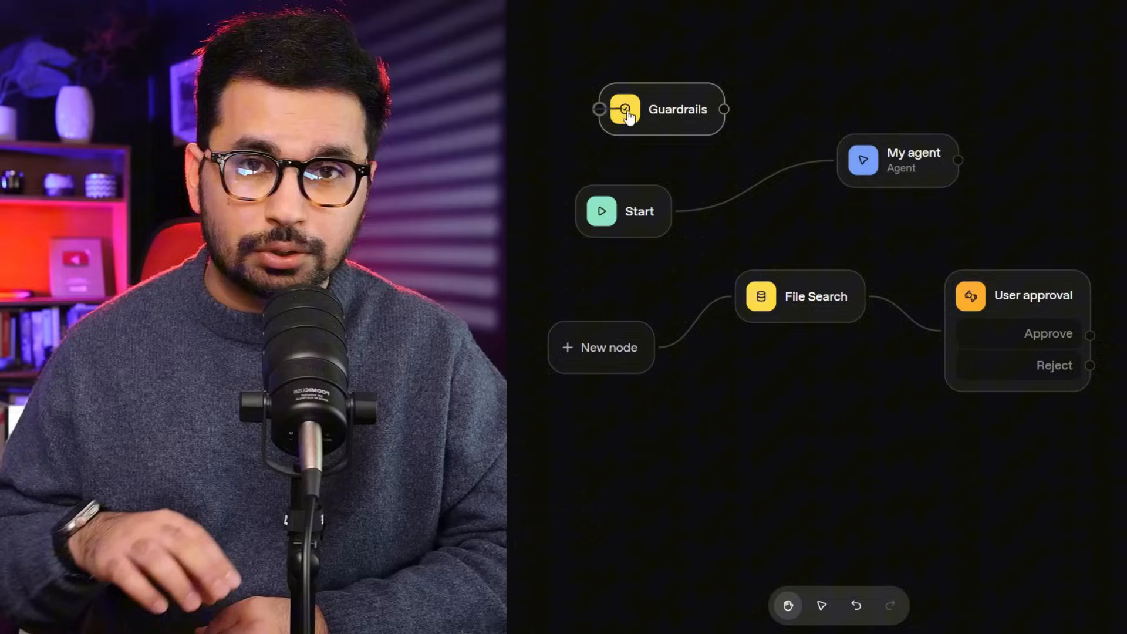
# Step: Create a new workflow and select the default My agent node to edit its instructions
pyautogui.moveTo(657, 109); pyautogui.dragTo(1071, 109)
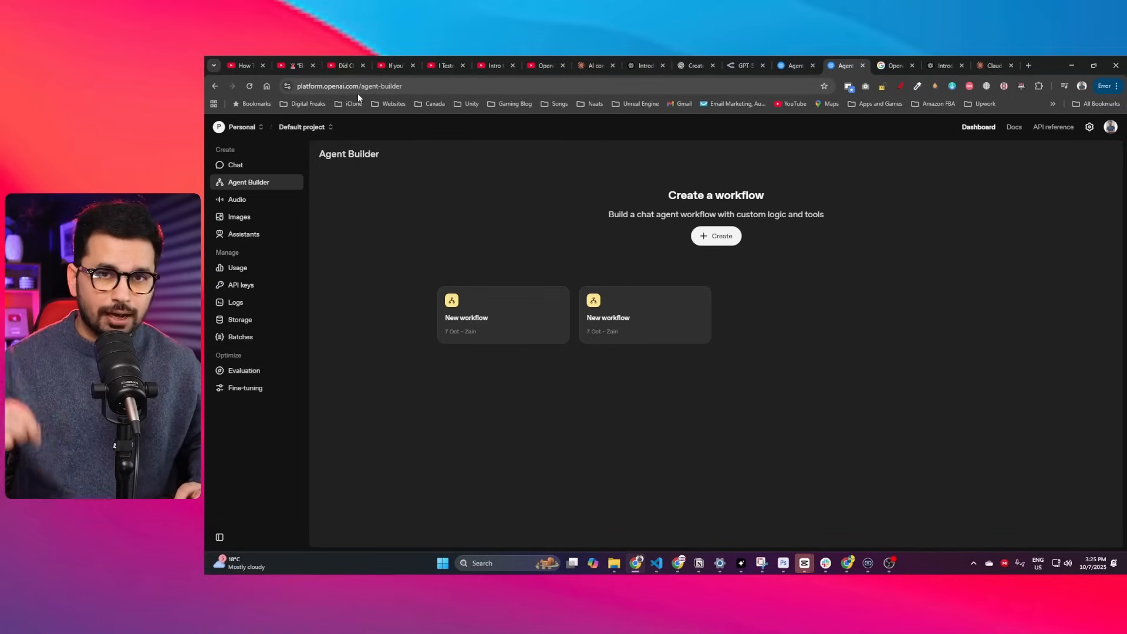
pyautogui.moveTo(245, 170)
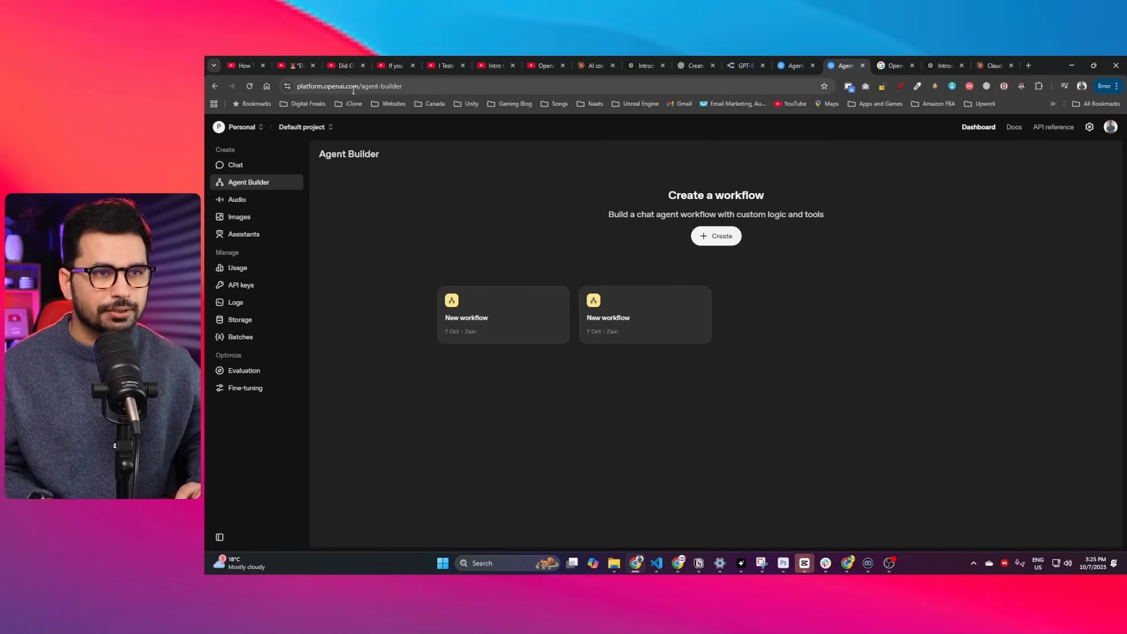
pyautogui.moveTo(227, 200)
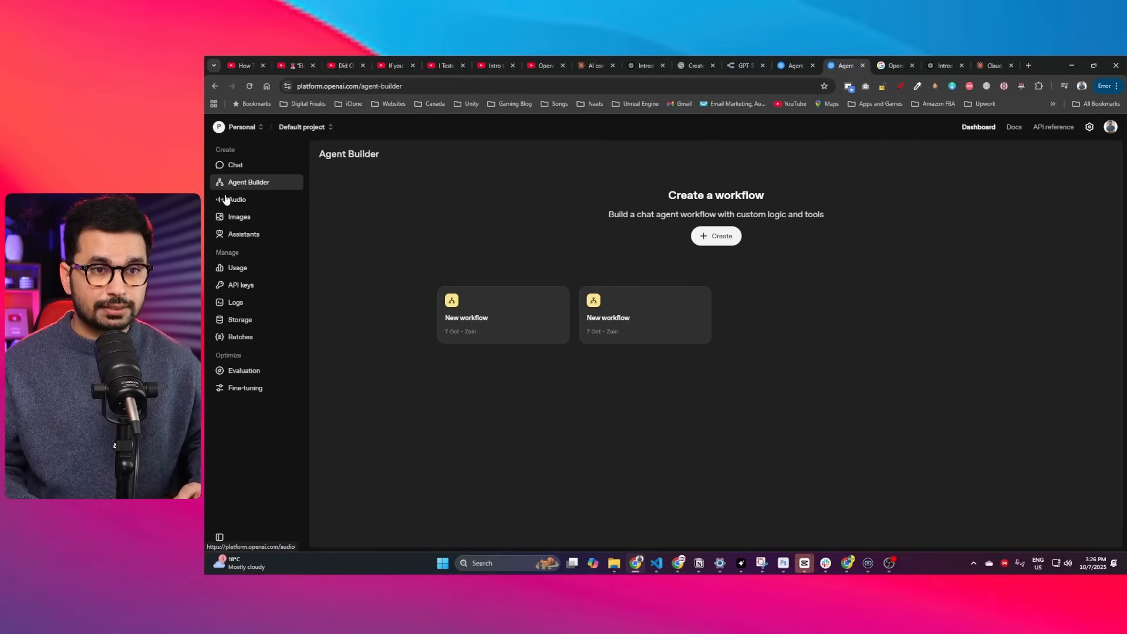
pyautogui.moveTo(330, 202)
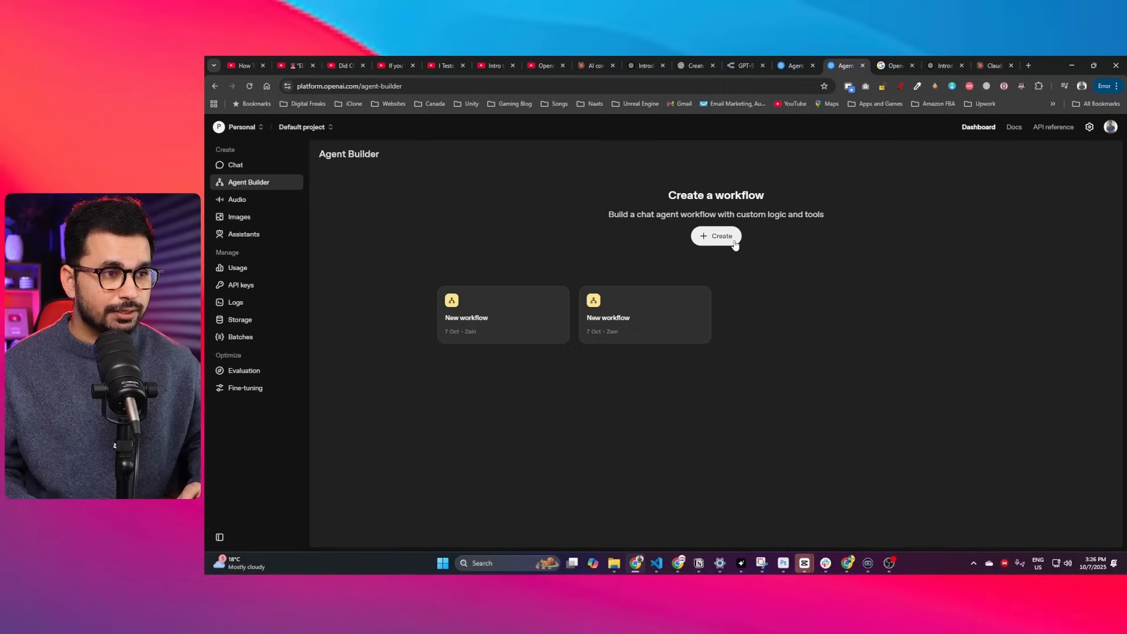
pyautogui.moveTo(682, 247)
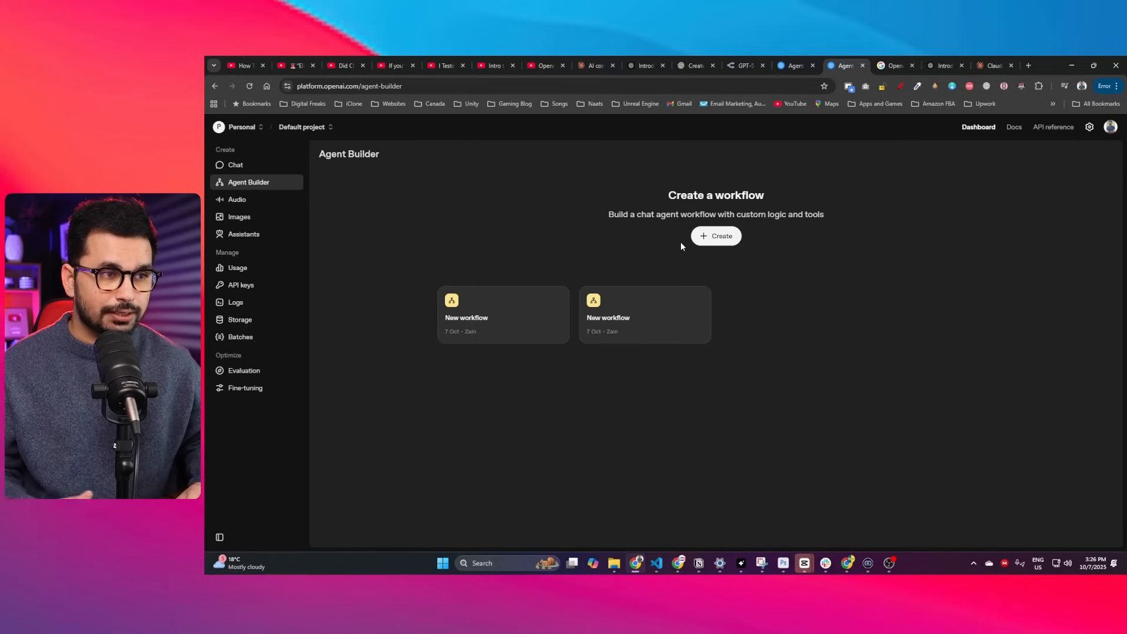
pyautogui.moveTo(447, 343)
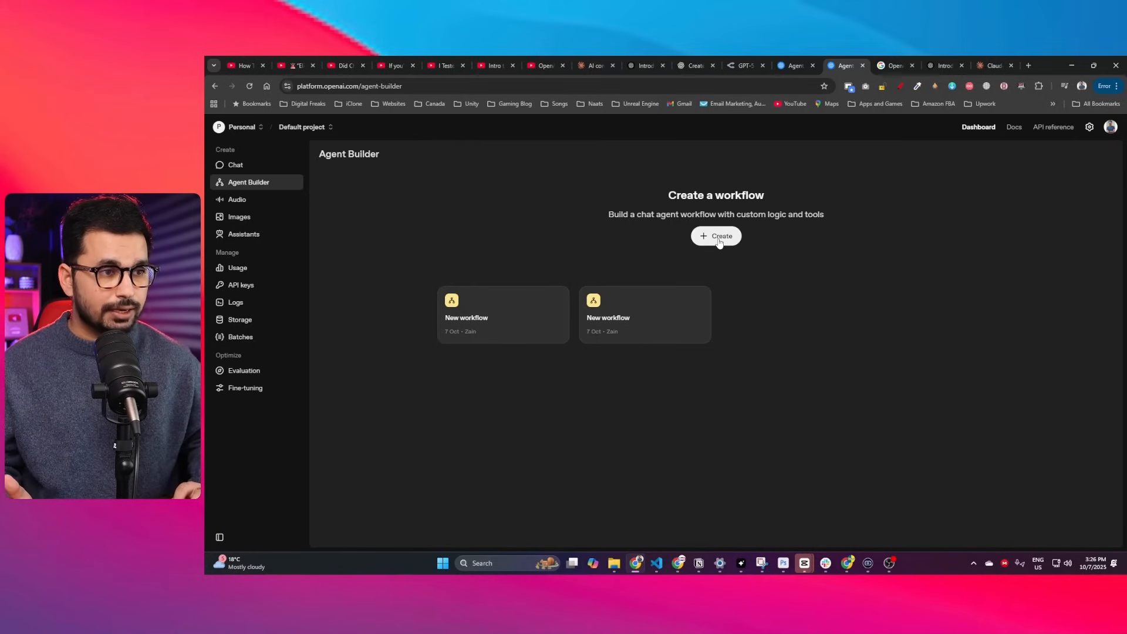
pyautogui.click(716, 236)
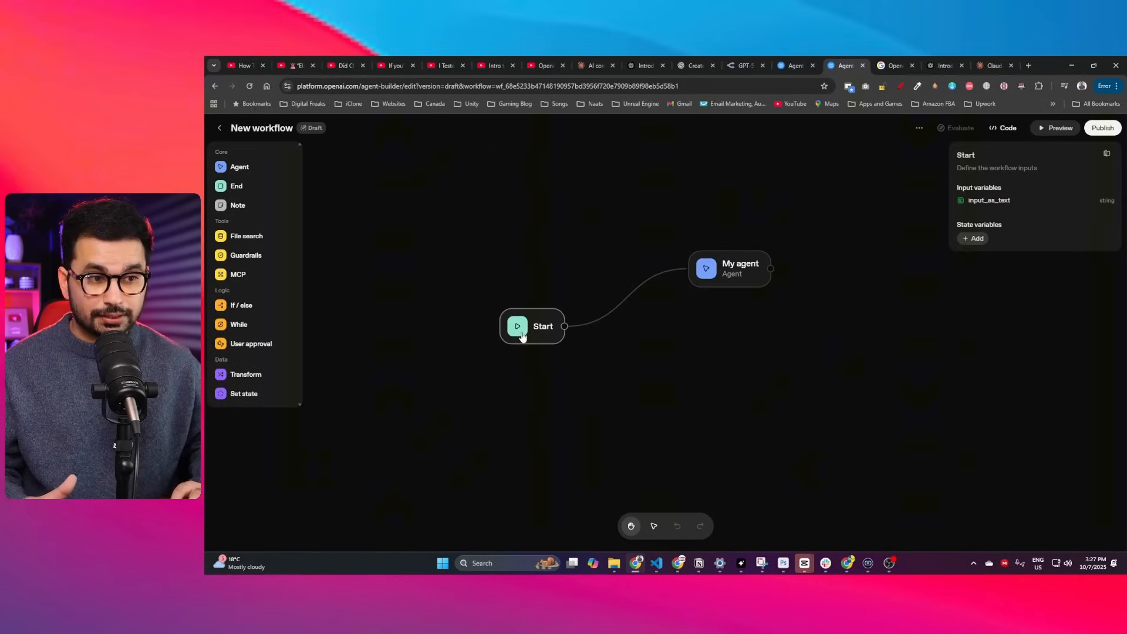
pyautogui.moveTo(542, 303)
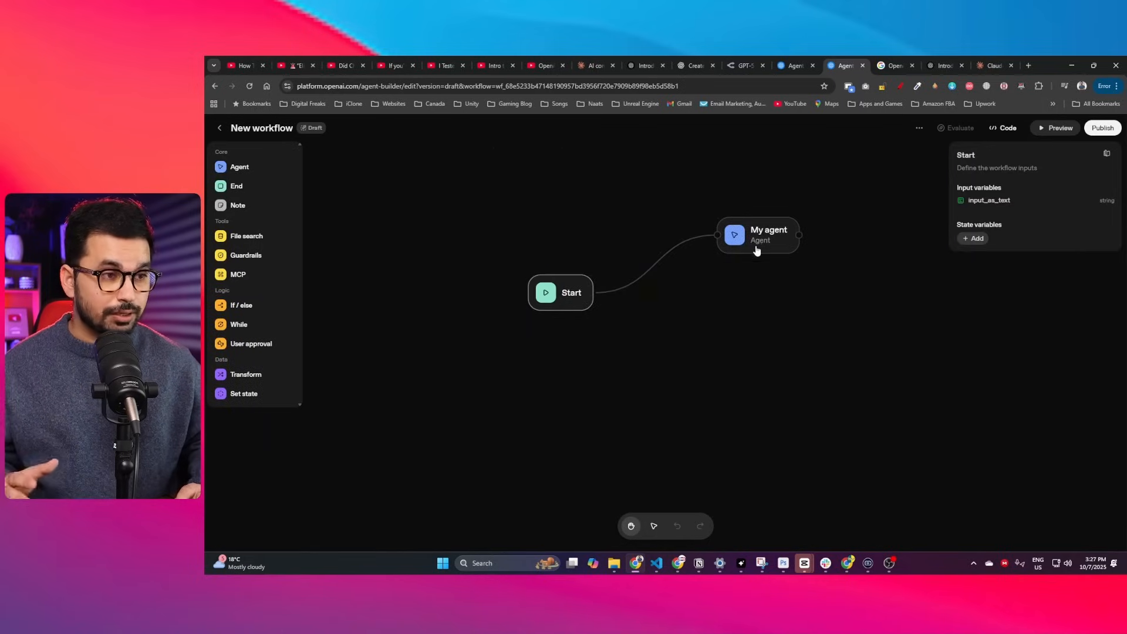
pyautogui.click(759, 235)
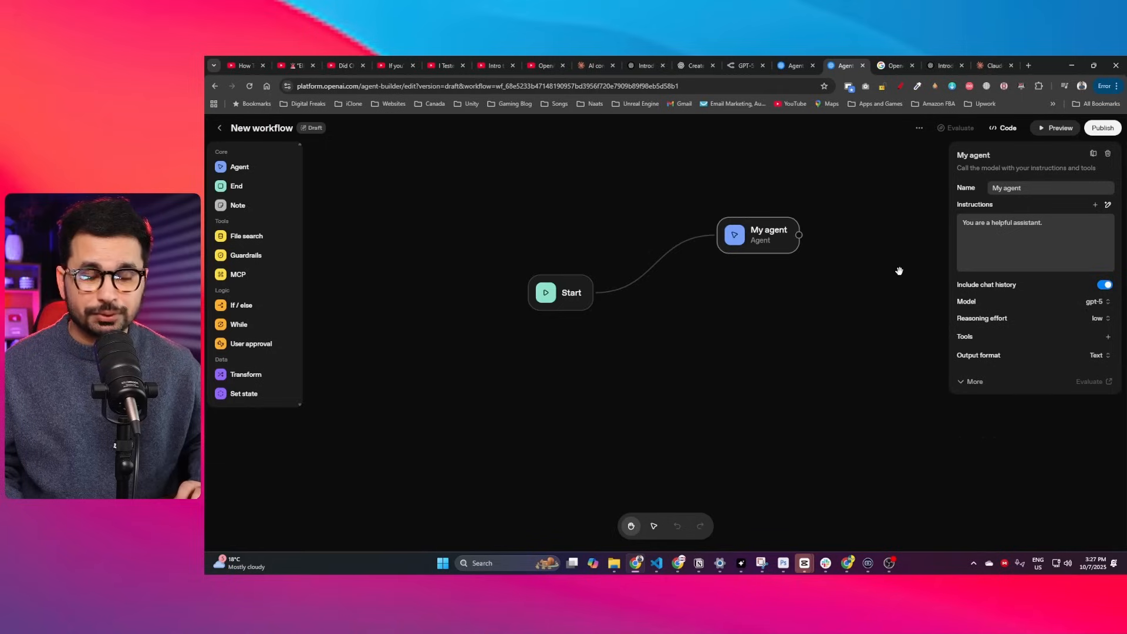
pyautogui.moveTo(900, 237)
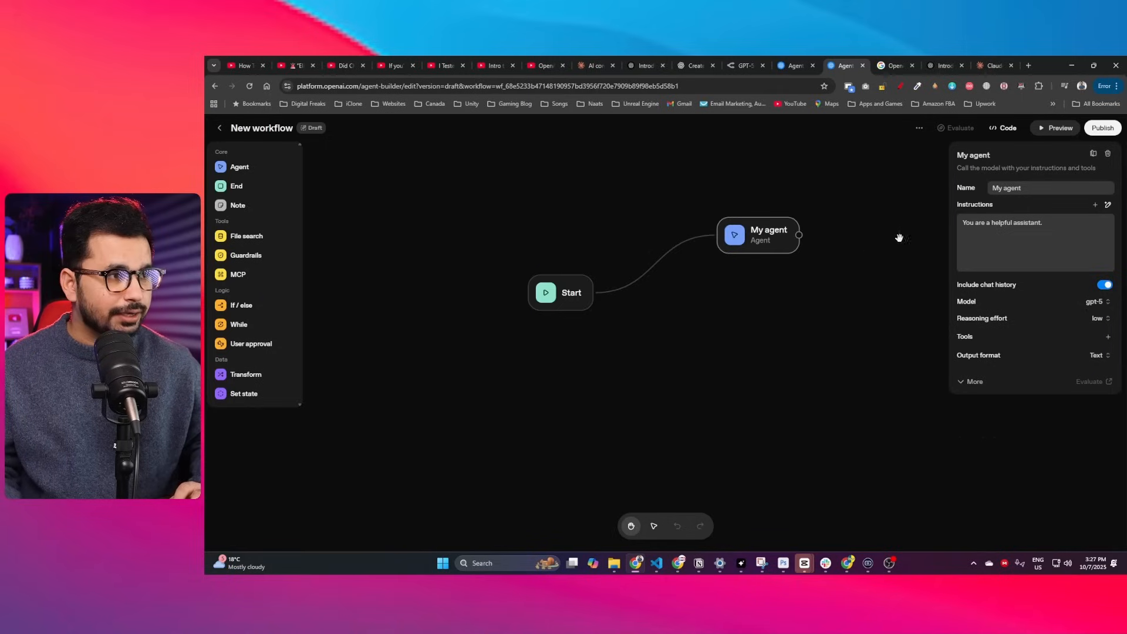
pyautogui.doubleClick(1030, 188)
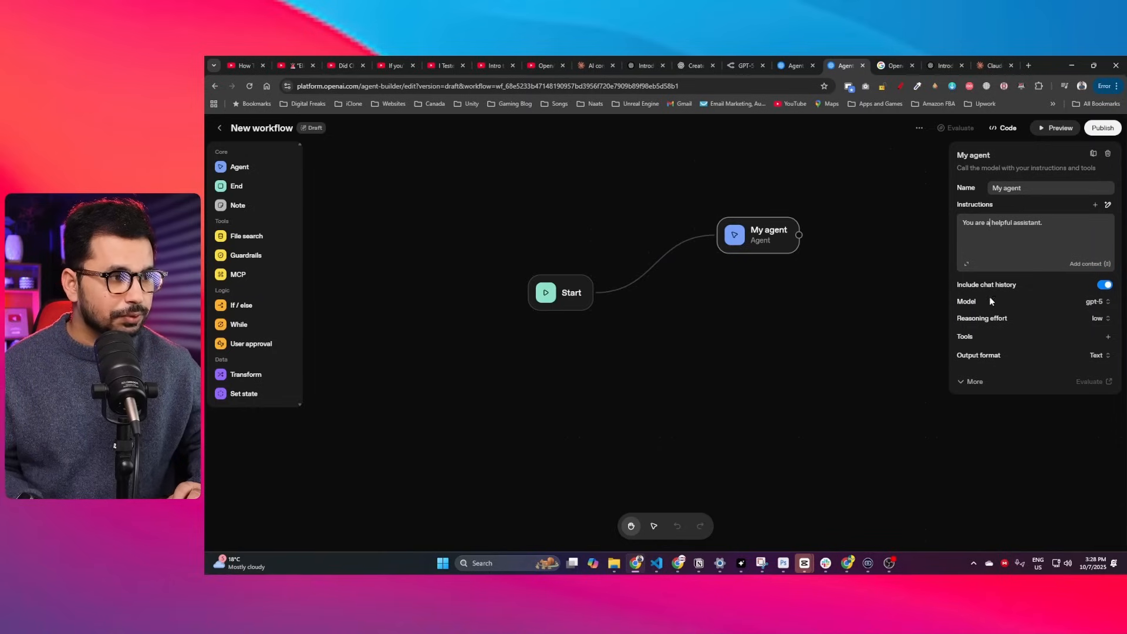
pyautogui.moveTo(984, 288)
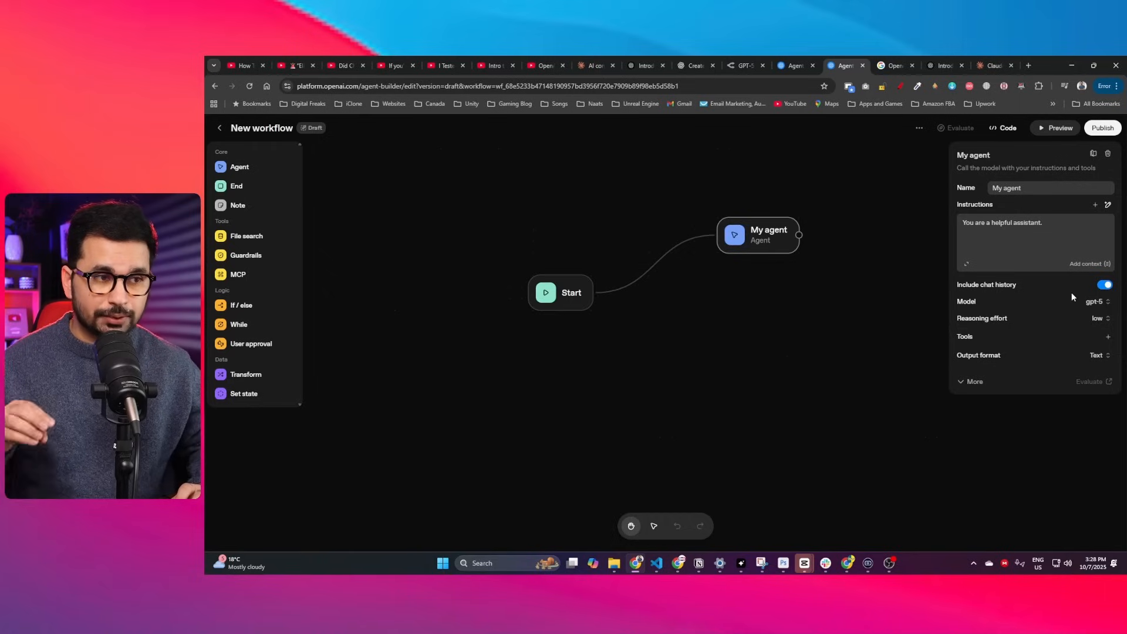
pyautogui.moveTo(1067, 311)
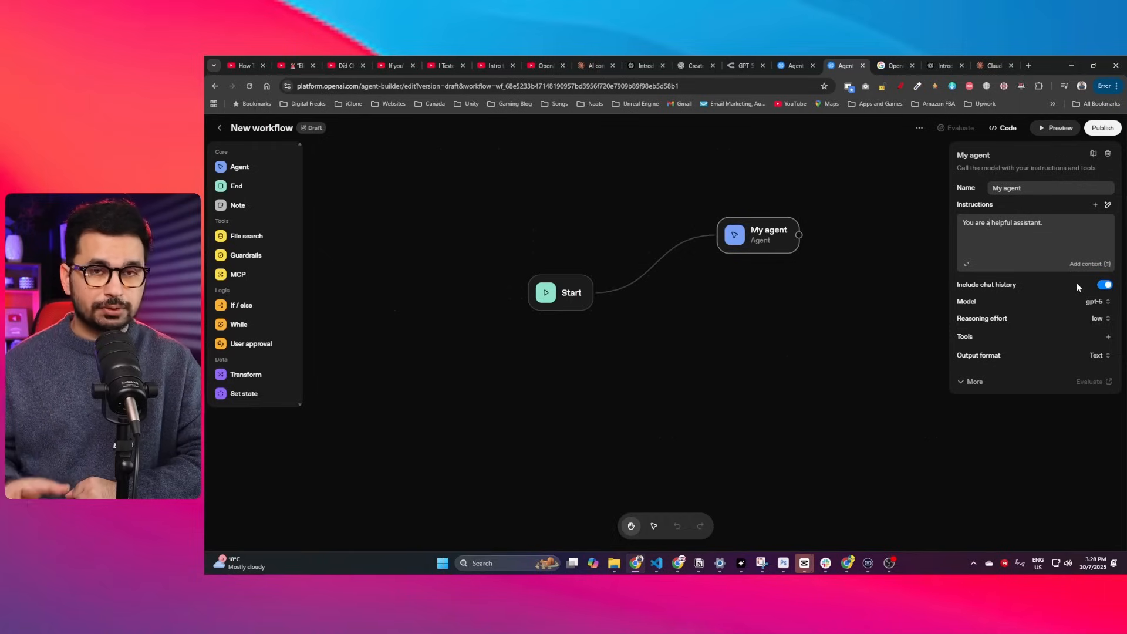
pyautogui.click(1095, 301)
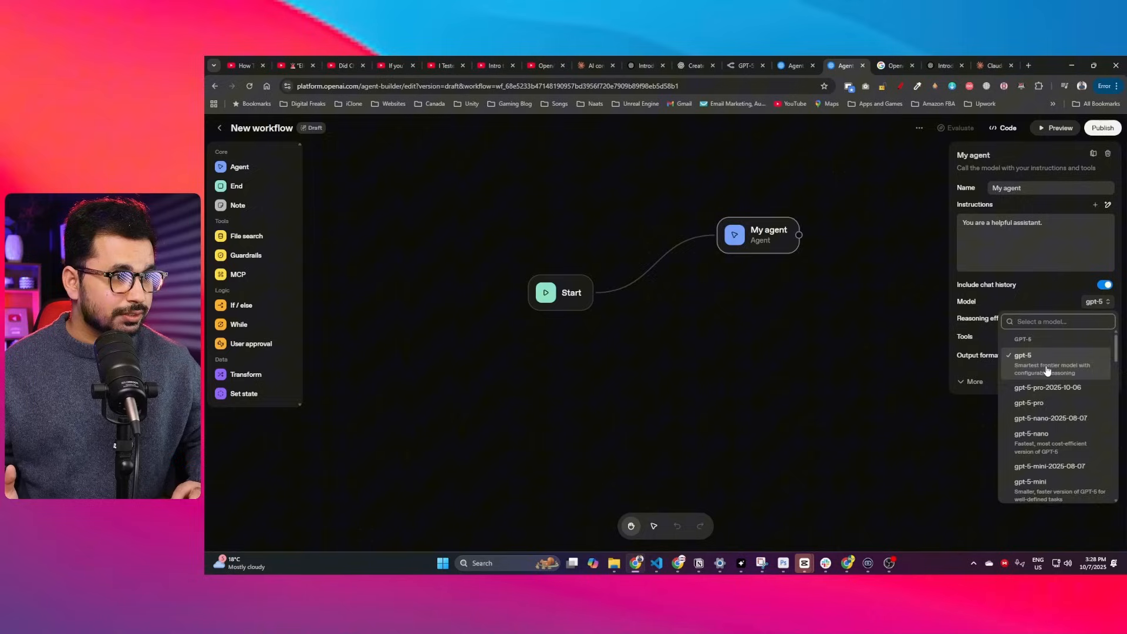
pyautogui.scroll(-3)
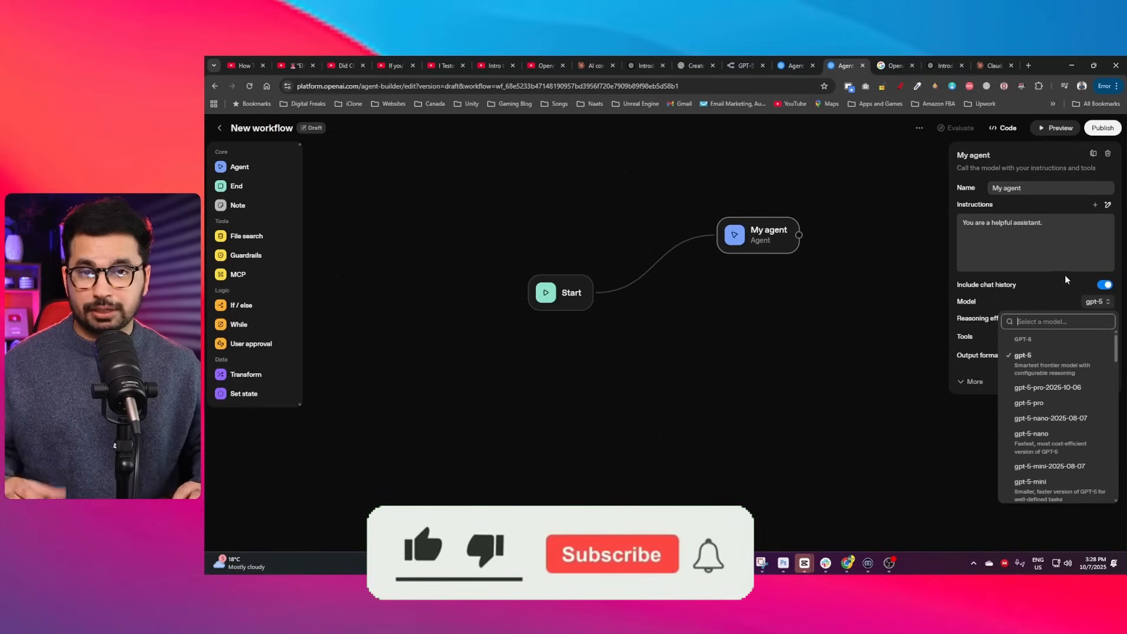
pyautogui.scroll(-3)
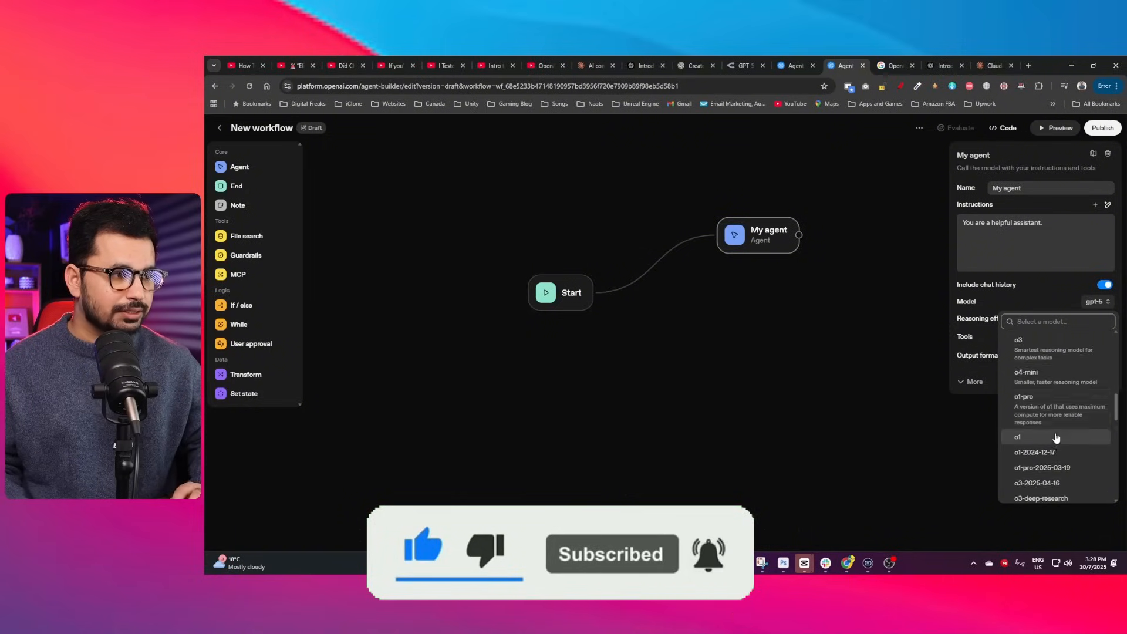
pyautogui.scroll(-3)
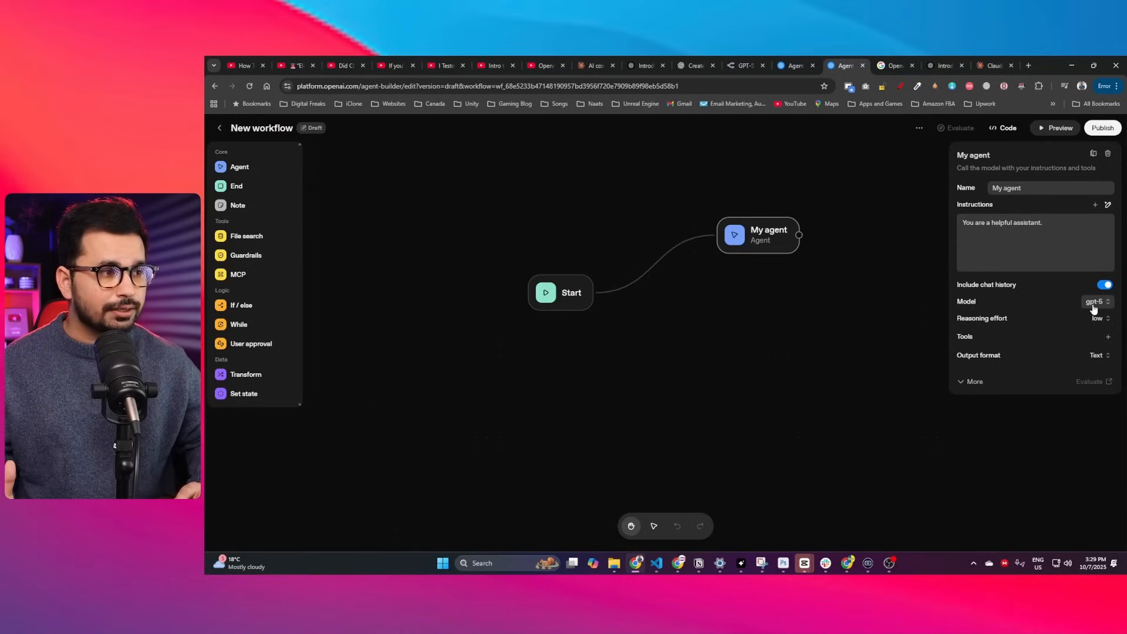
pyautogui.moveTo(1017, 320)
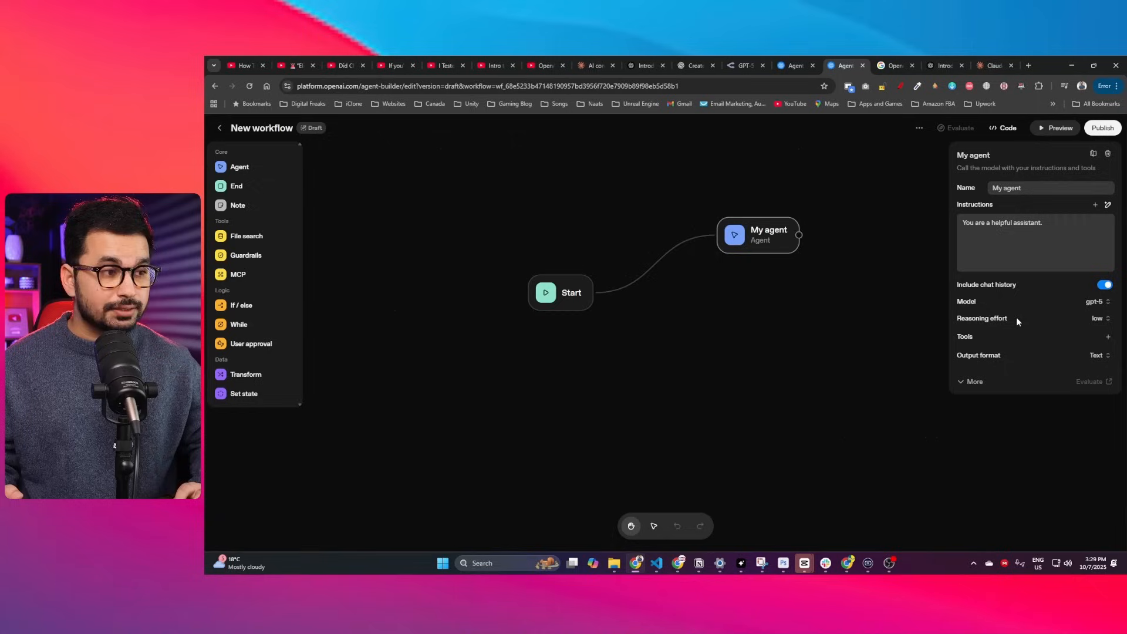
pyautogui.click(1097, 318)
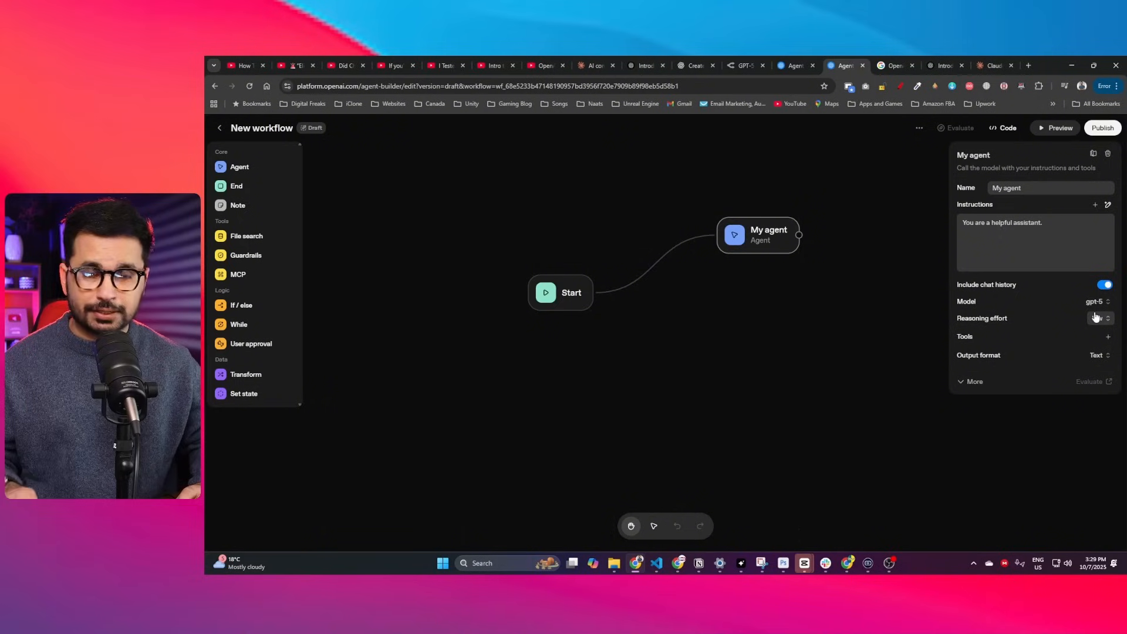
pyautogui.click(1097, 318)
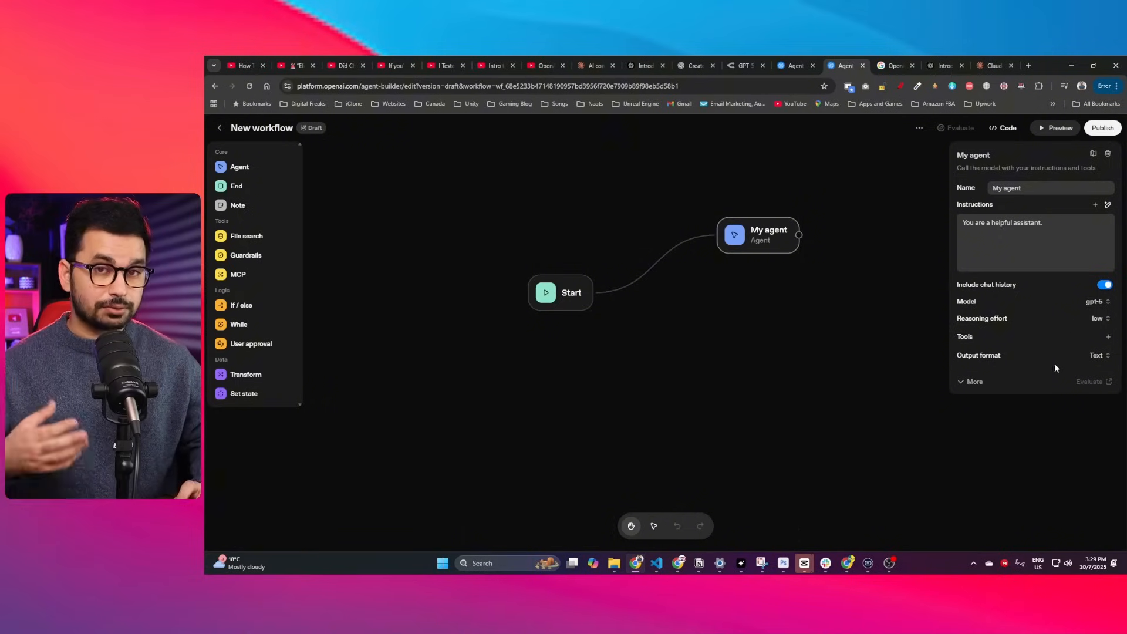
pyautogui.click(1101, 318)
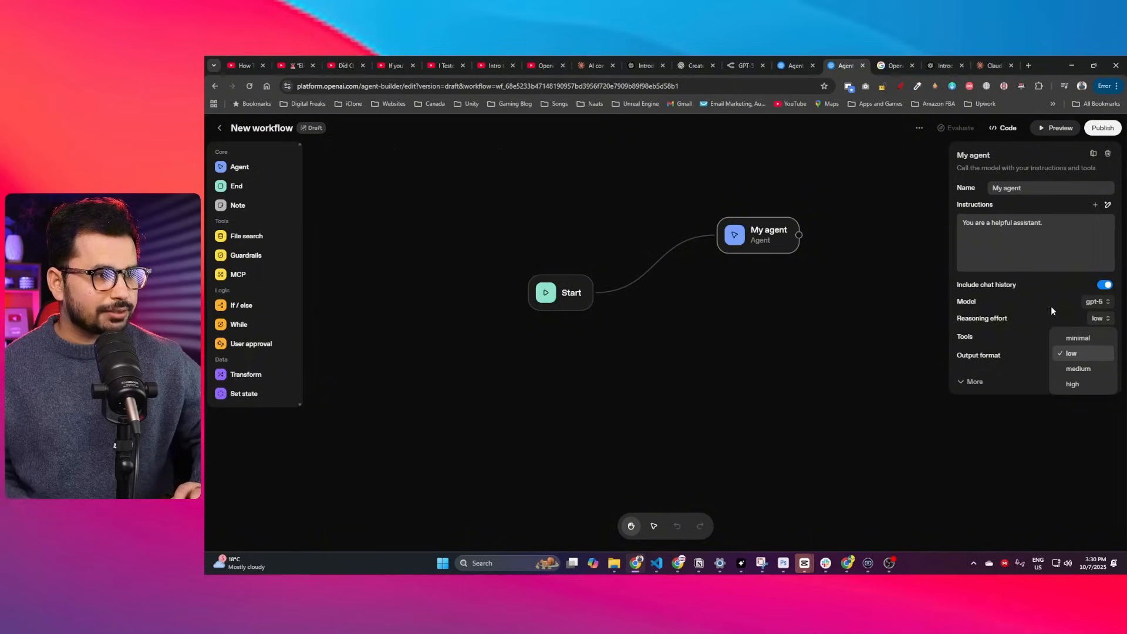
pyautogui.click(1071, 352)
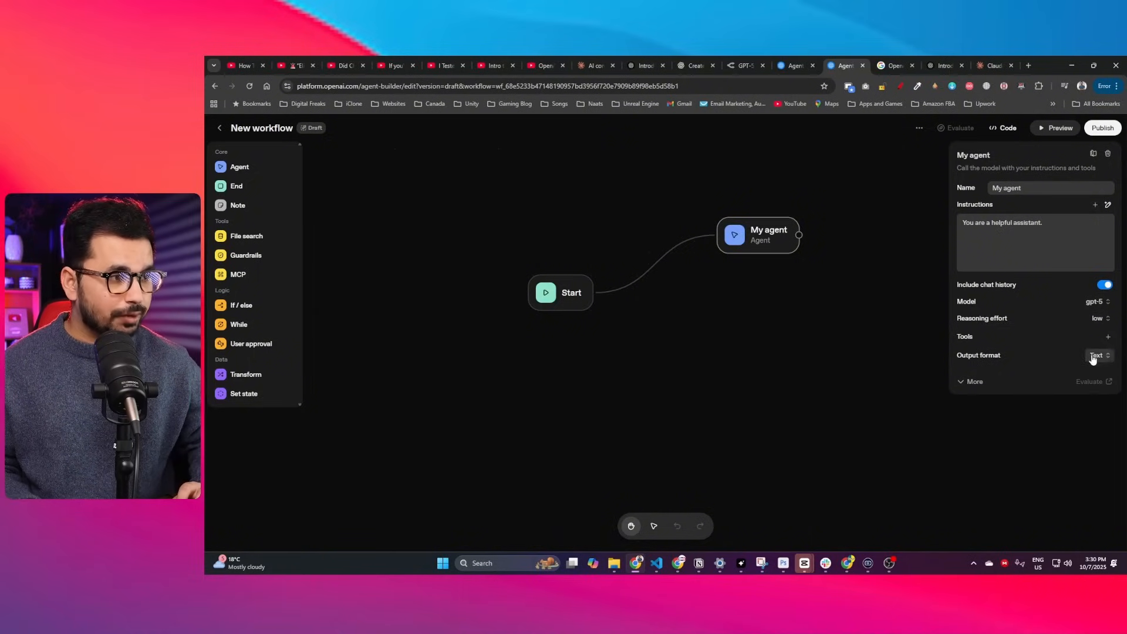
# Step: Try the JSON output format for the agent, then set it back to Text
pyautogui.click(1100, 354)
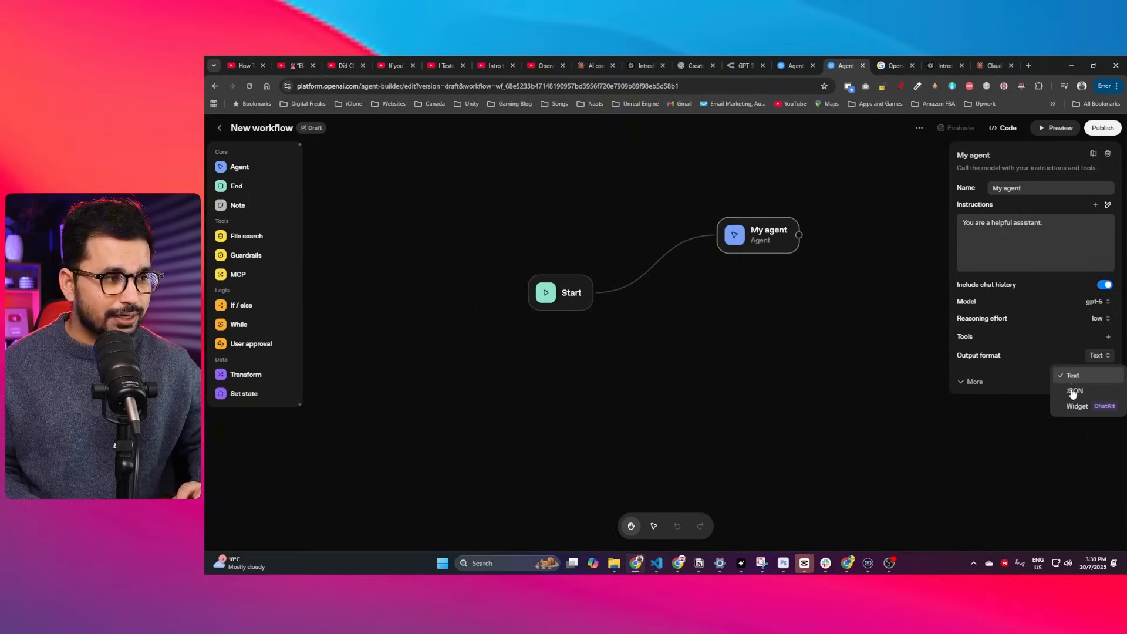
pyautogui.click(1075, 391)
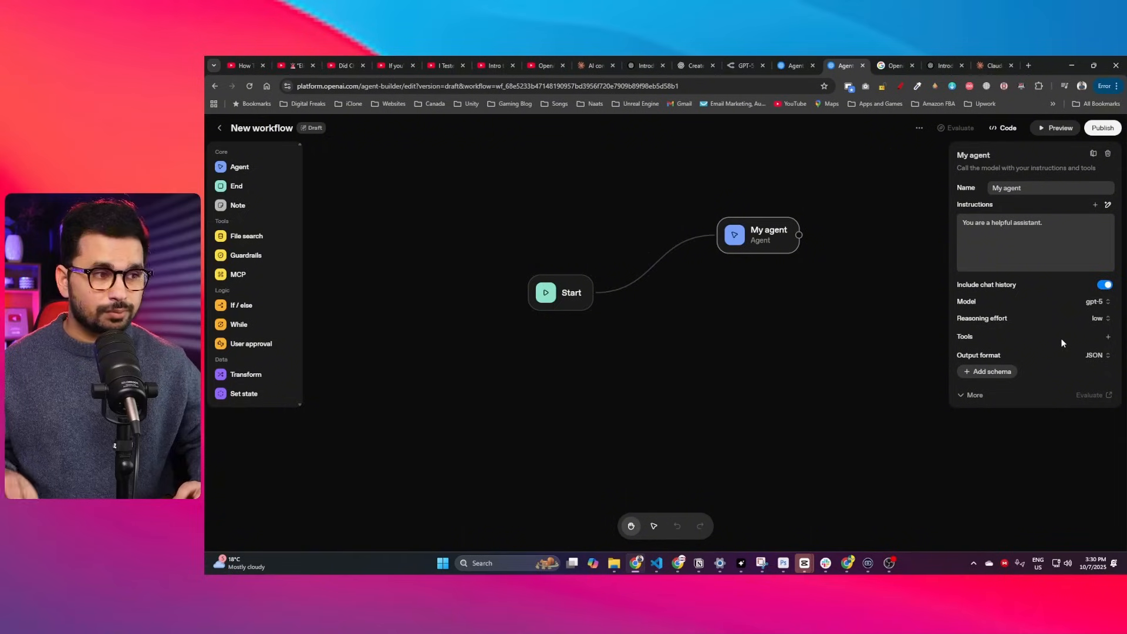
pyautogui.click(1097, 355)
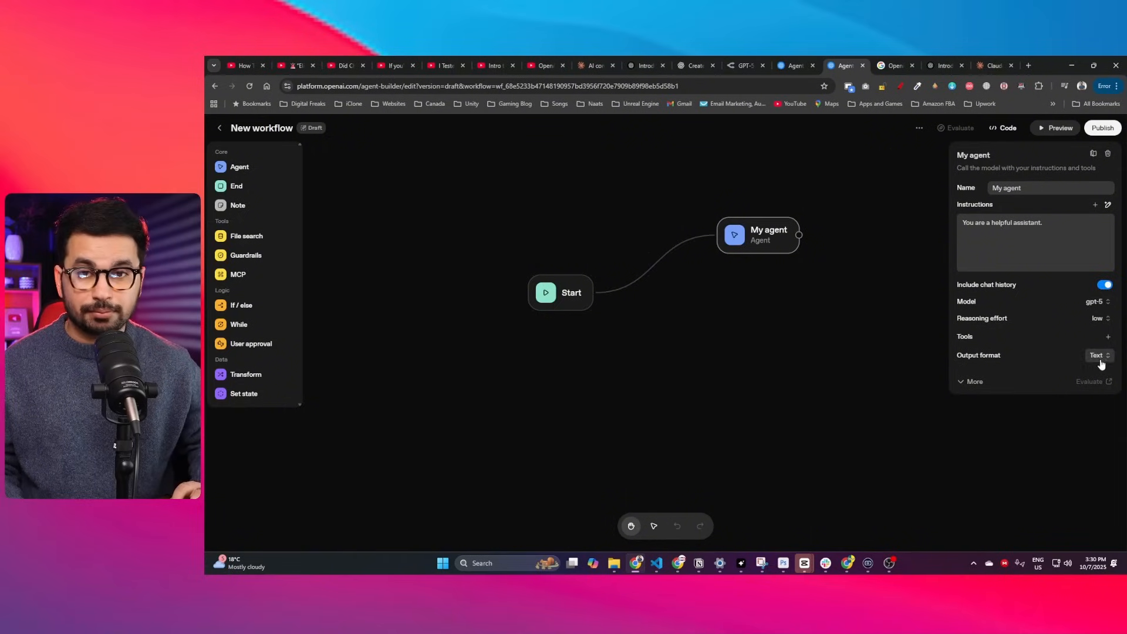
pyautogui.click(974, 382)
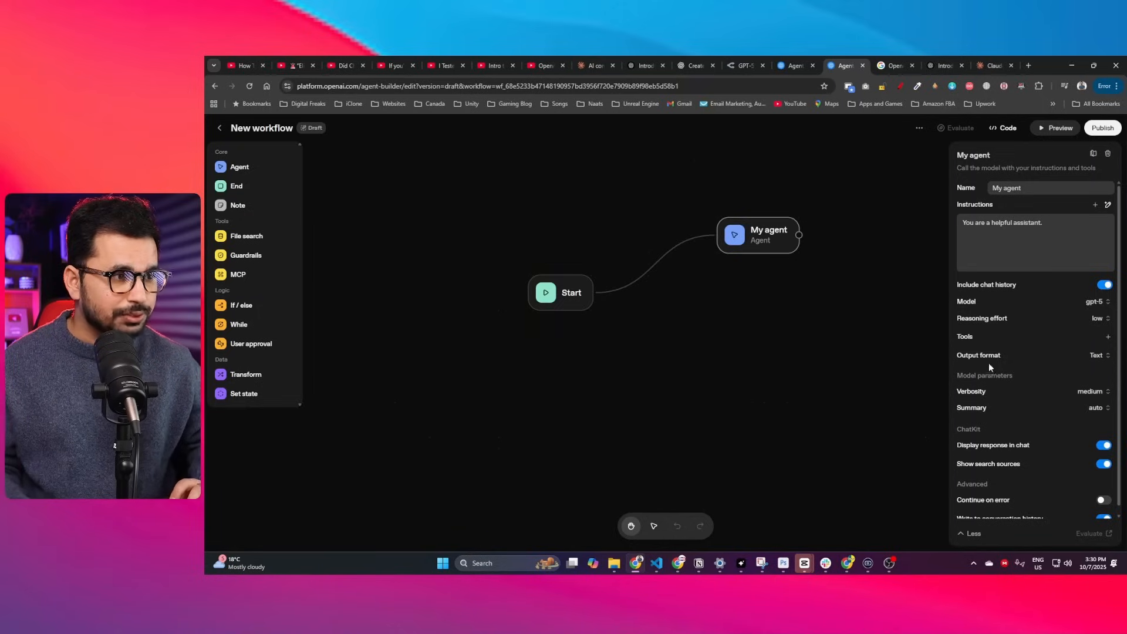
# Step: Bring up the menu of tool types that can be added to My agent
pyautogui.scroll(-3)
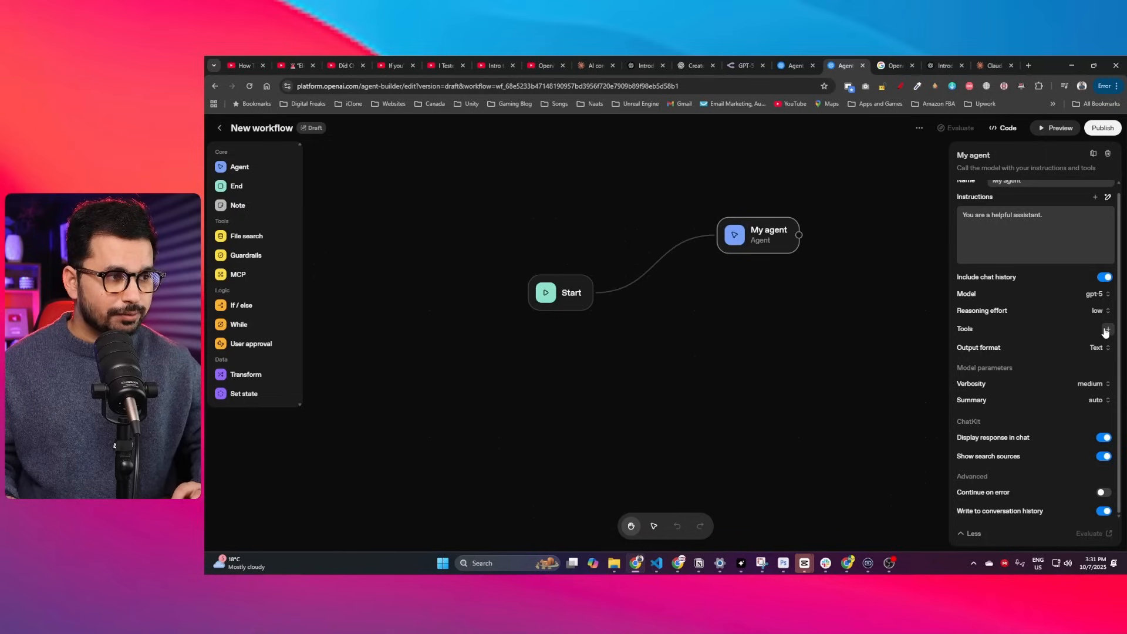
pyautogui.click(1107, 329)
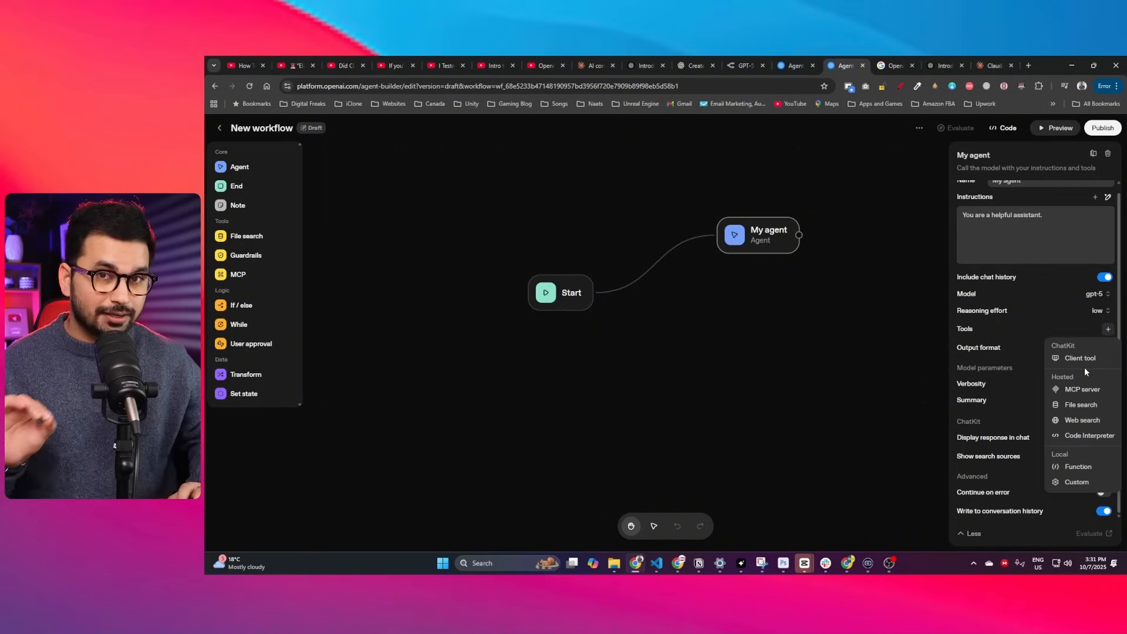
# Step: Browse the catalogue of MCP server connectors, then close the dialog
pyautogui.click(1083, 388)
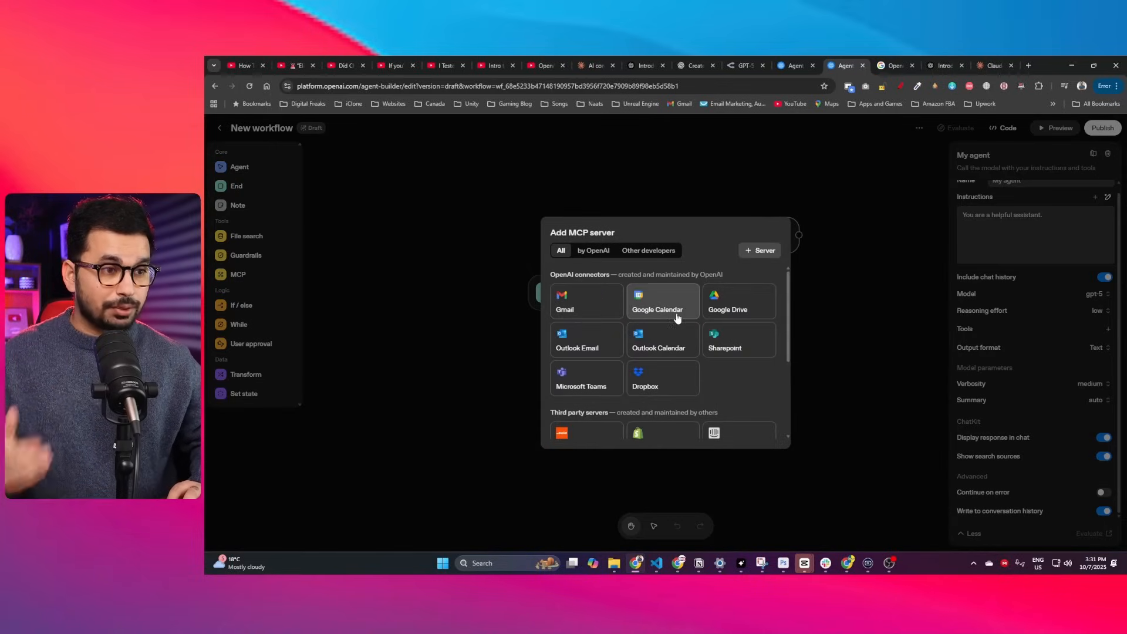
pyautogui.moveTo(640, 373)
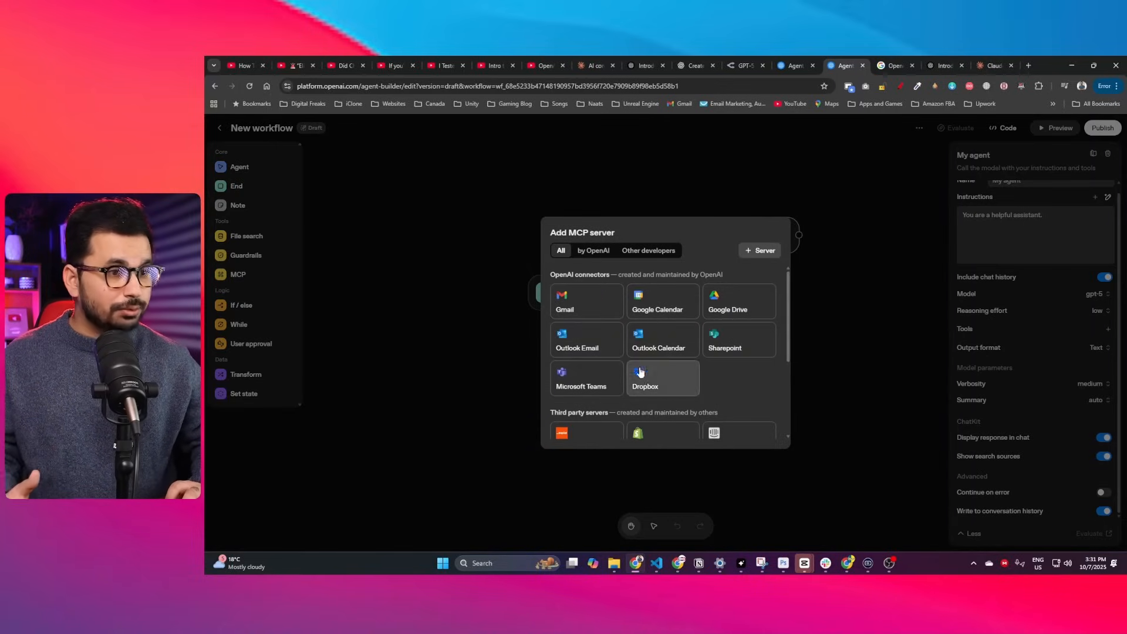
pyautogui.scroll(-3)
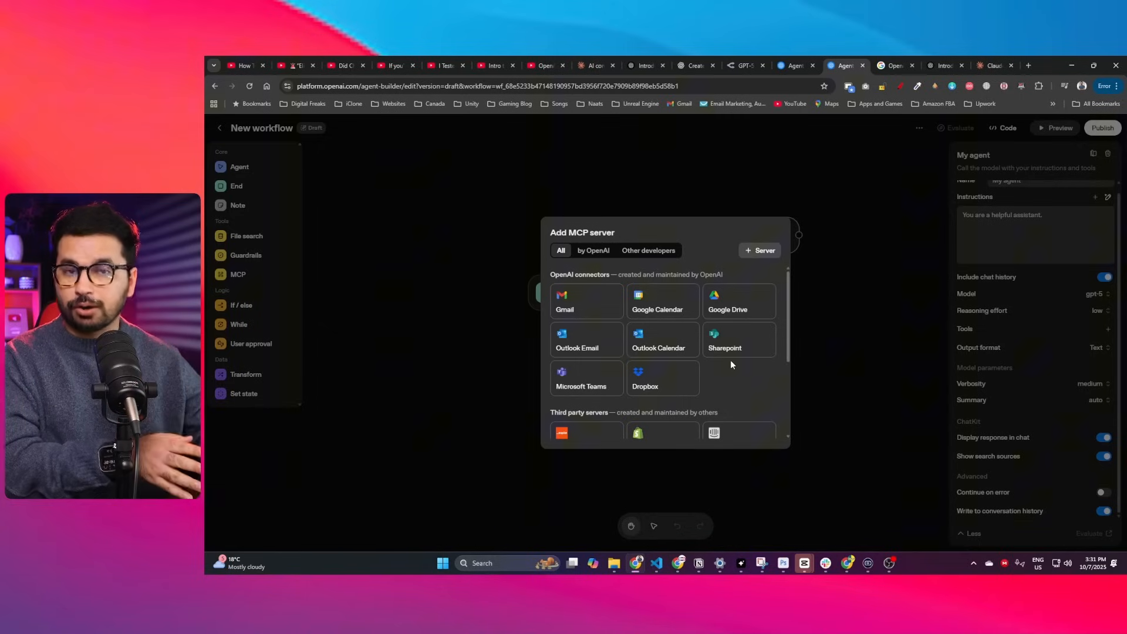
pyautogui.scroll(-3)
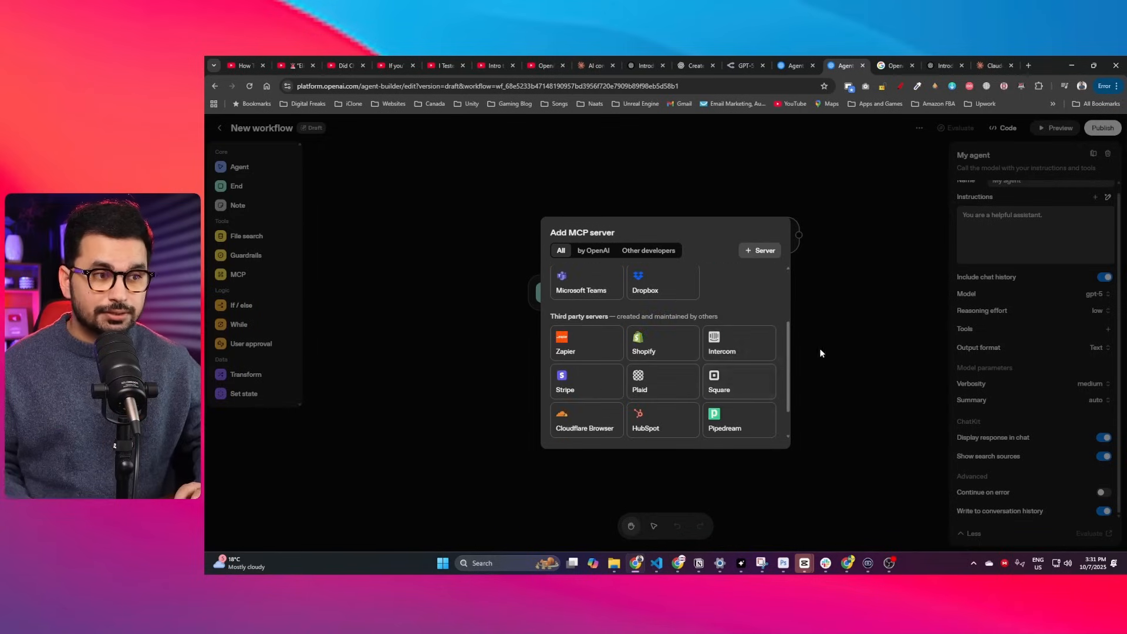
pyautogui.scroll(-3)
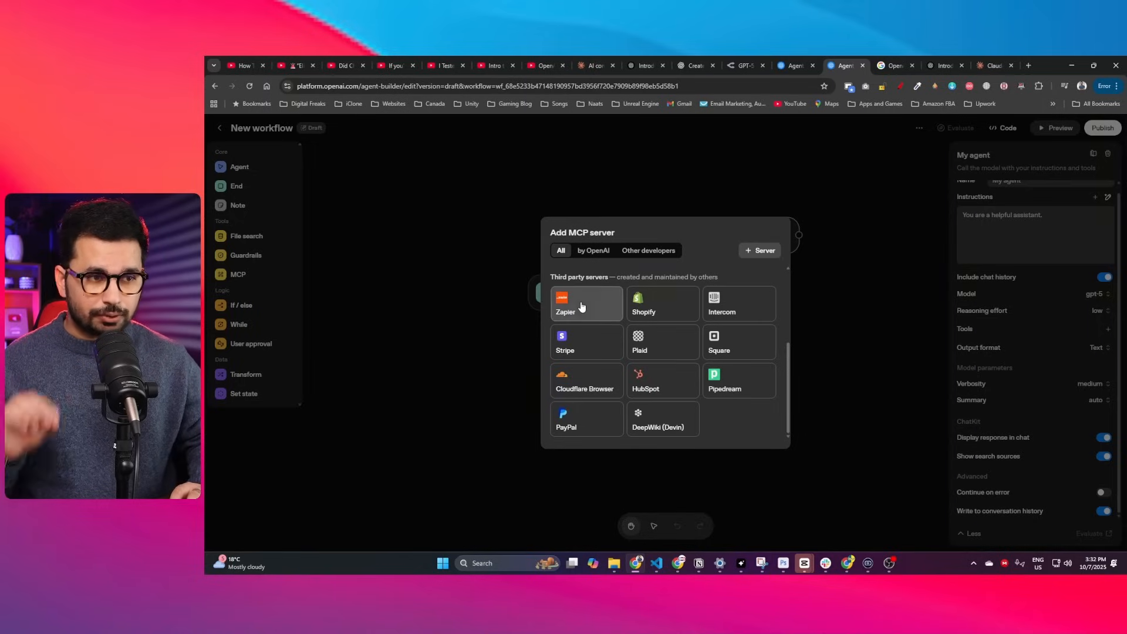
pyautogui.click(585, 303)
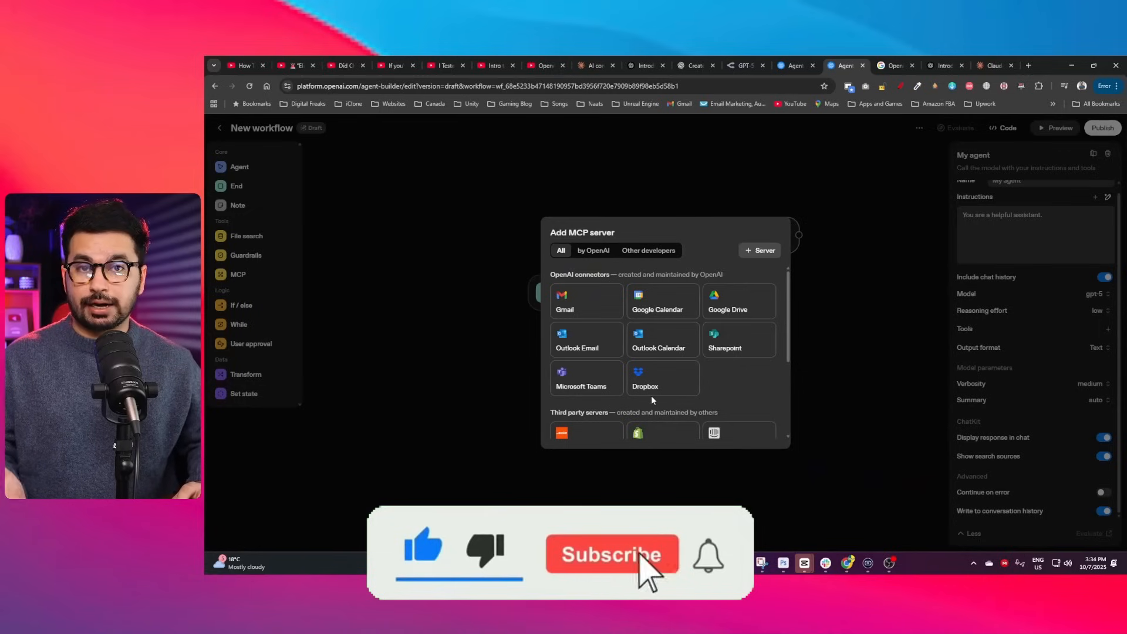
pyautogui.click(613, 554)
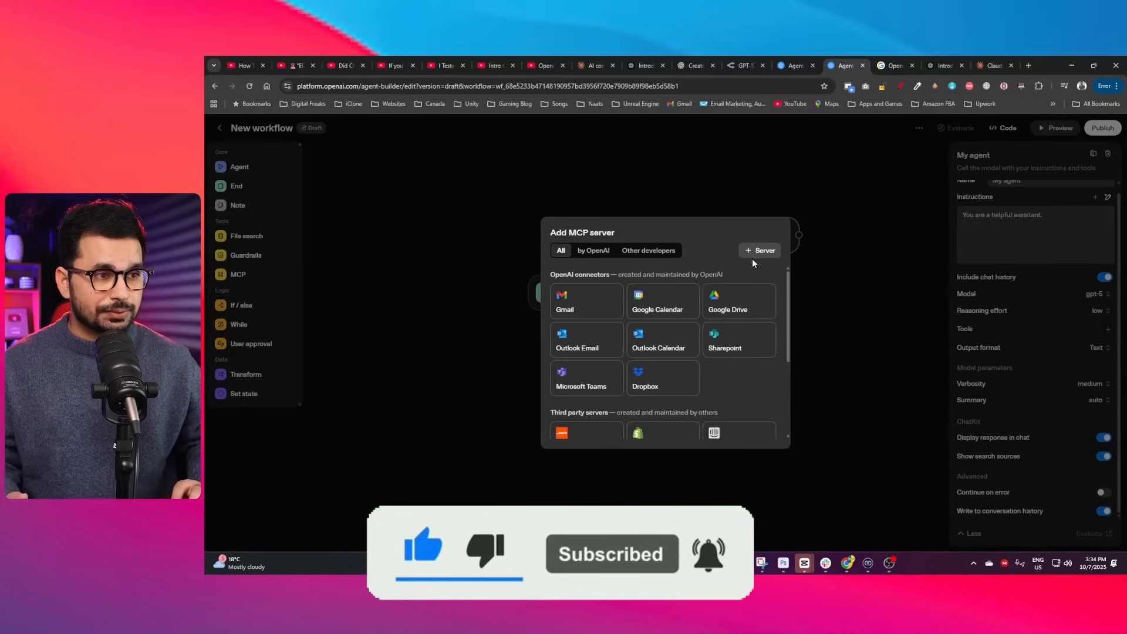
pyautogui.click(760, 251)
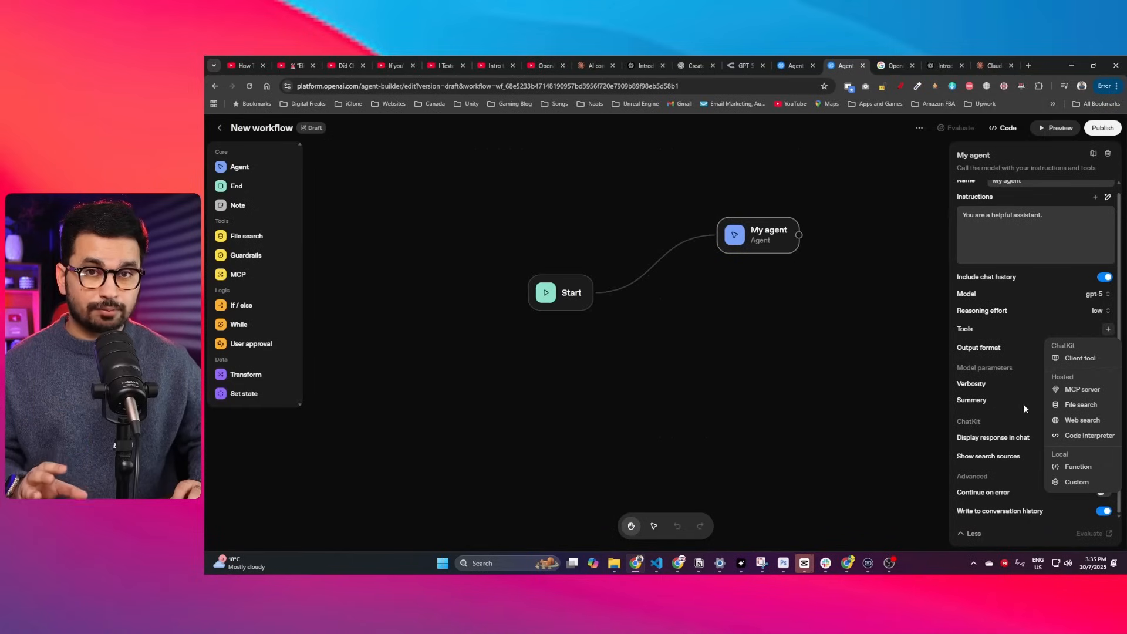
pyautogui.moveTo(1081, 403)
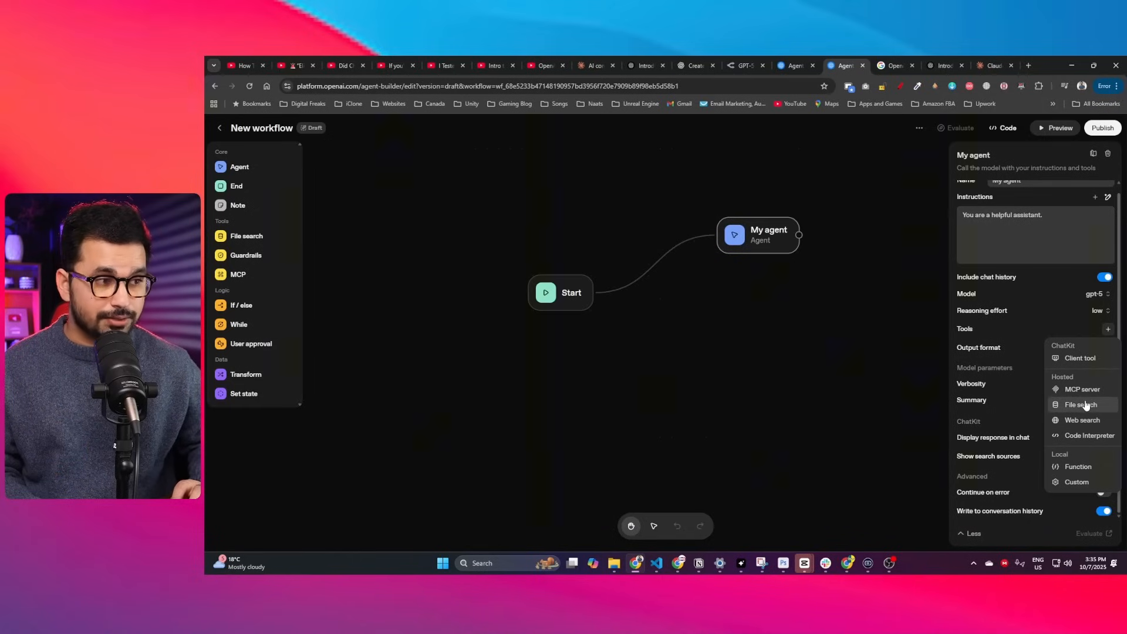
# Step: Choose File search as the tool to add to the agent
pyautogui.click(1081, 404)
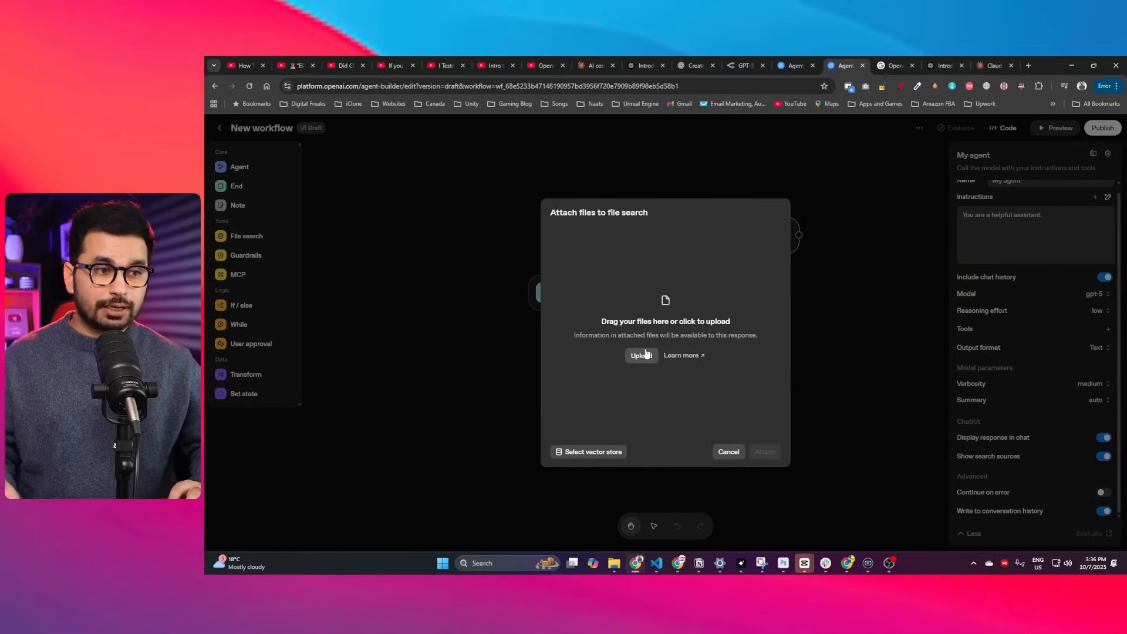
# Step: Cancel local upload, choose to attach an existing vector store, and list saved vector stores
pyautogui.click(641, 355)
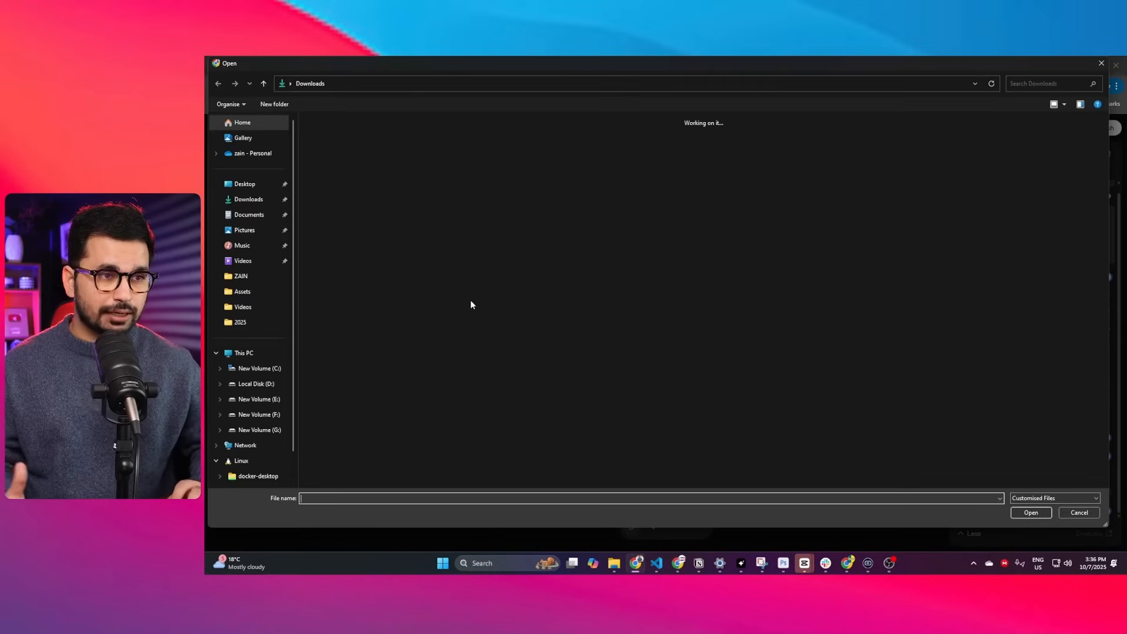
pyautogui.moveTo(585, 267)
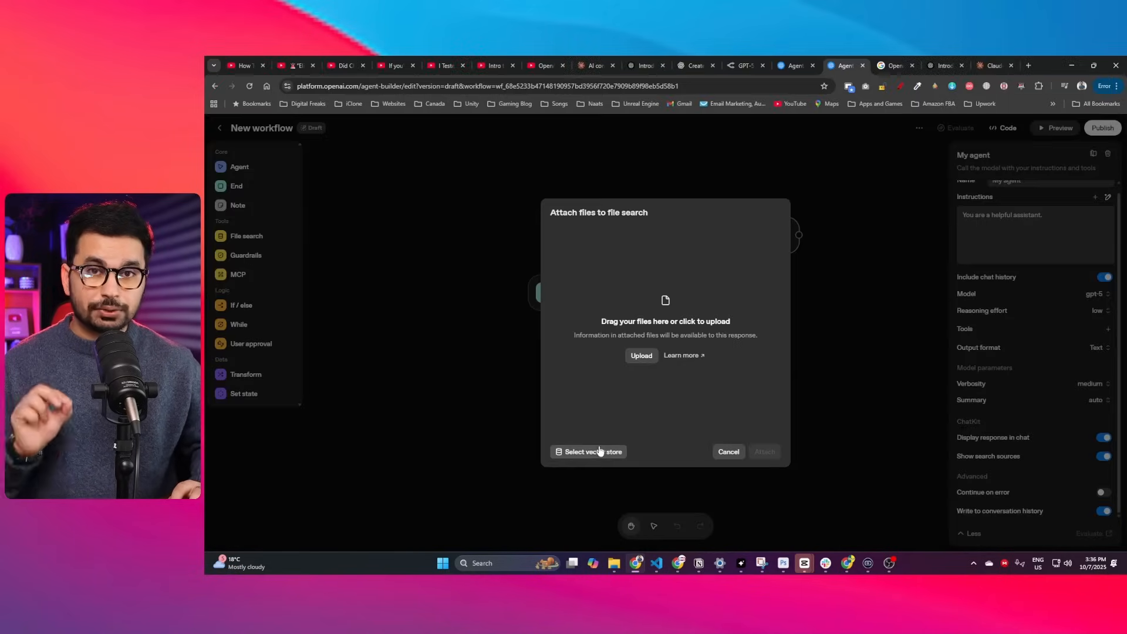
pyautogui.moveTo(603, 455)
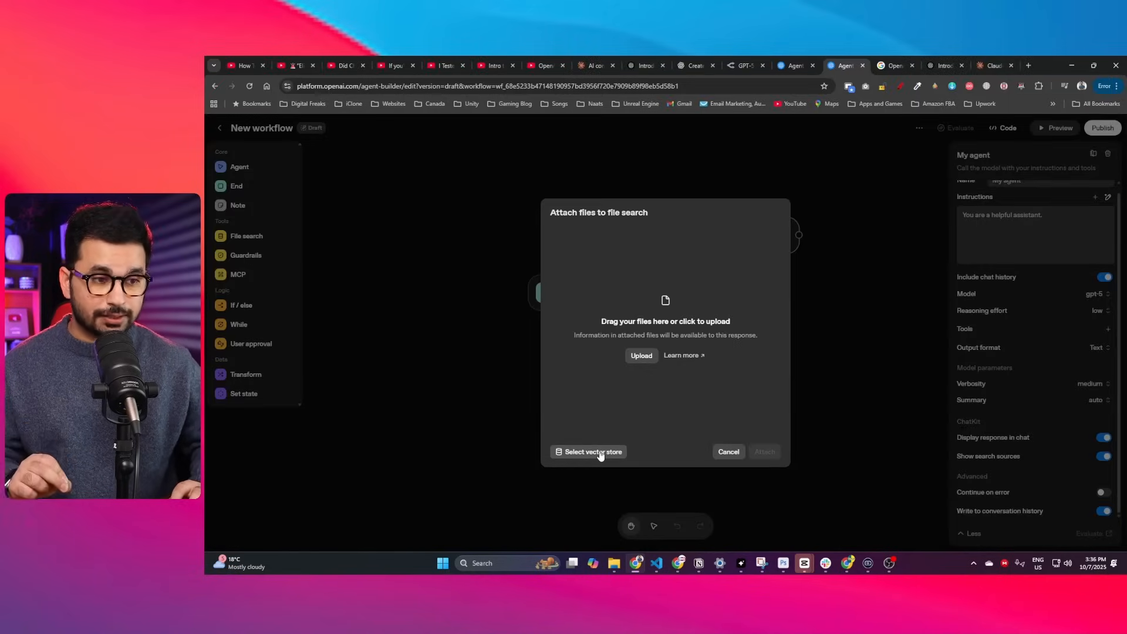
pyautogui.click(592, 451)
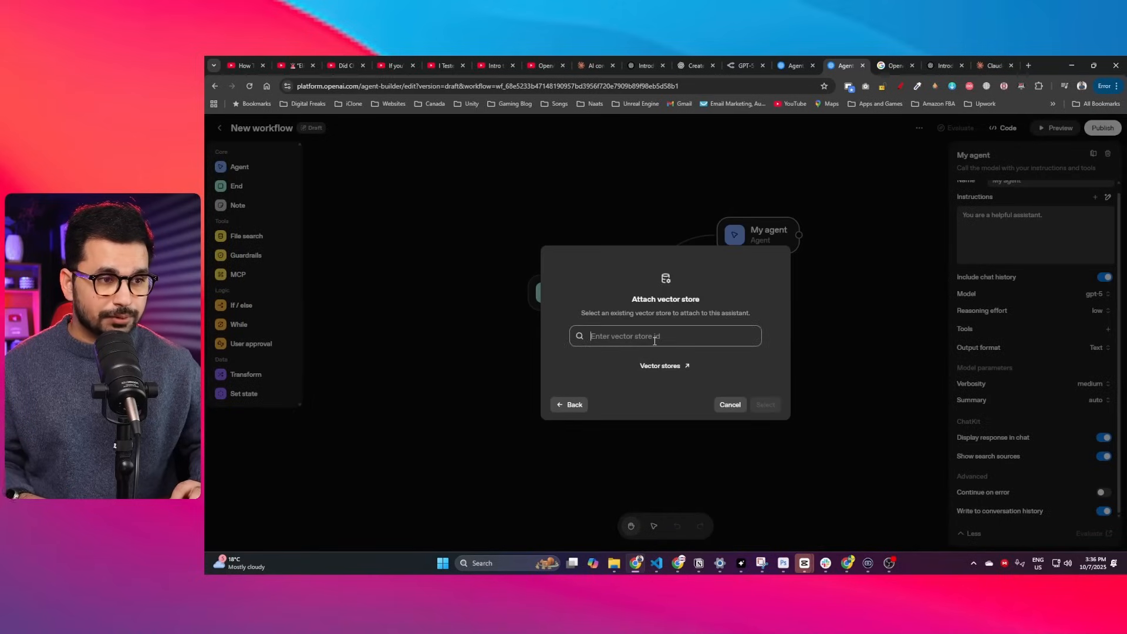
pyautogui.moveTo(653, 374)
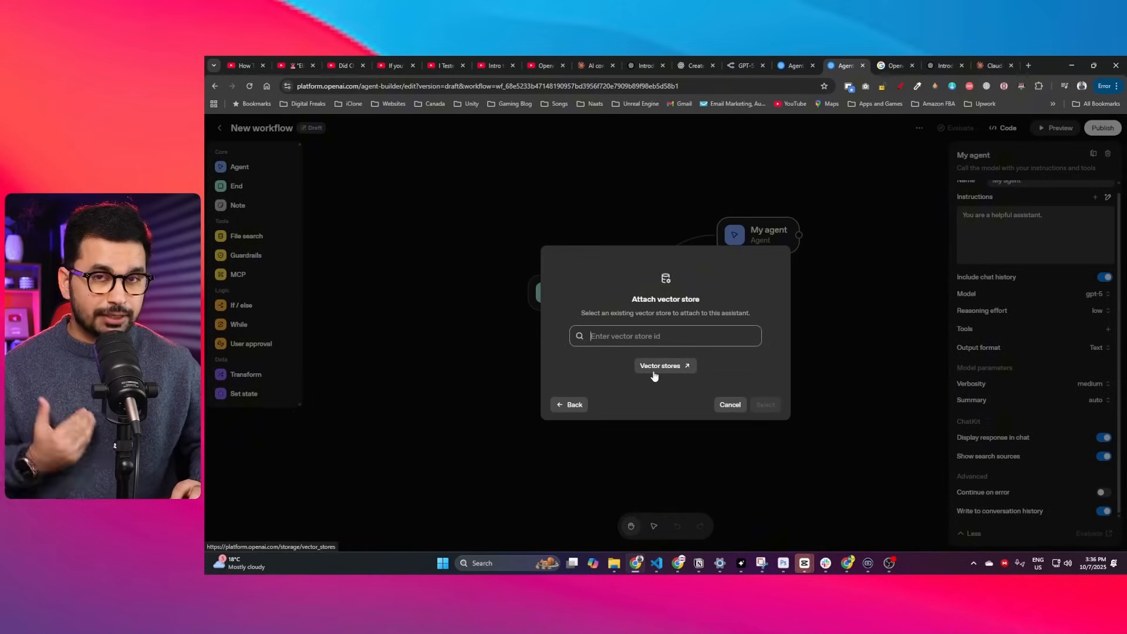
pyautogui.click(665, 366)
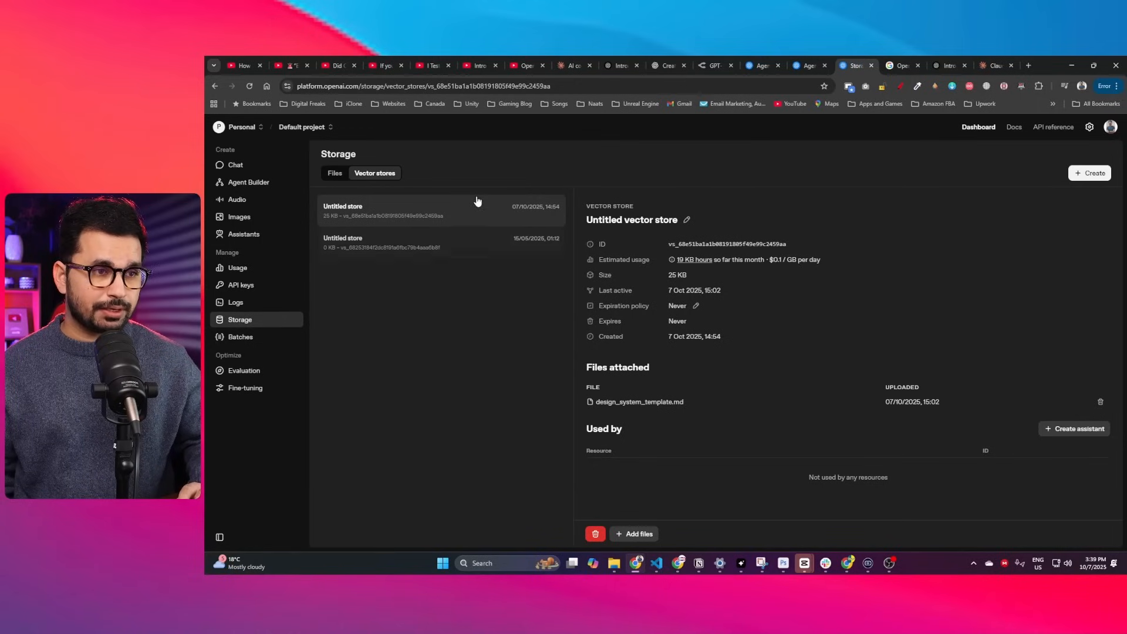
pyautogui.moveTo(639, 408)
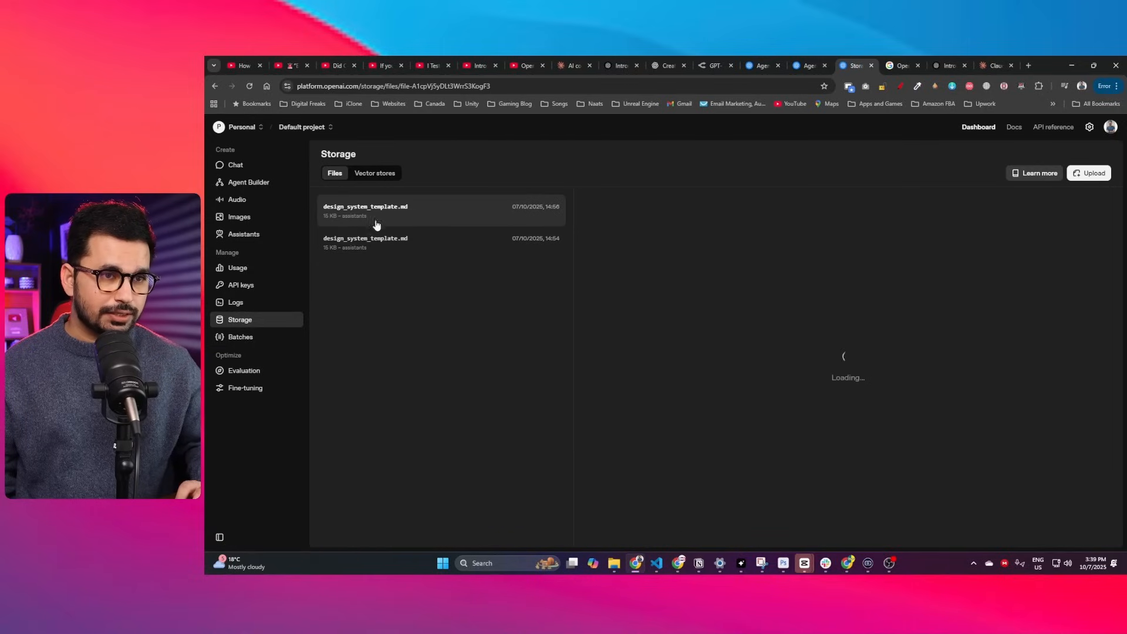
# Step: Check design_system_template.md in Storage, copy its vector store ID, and return to Agent Builder
pyautogui.click(376, 211)
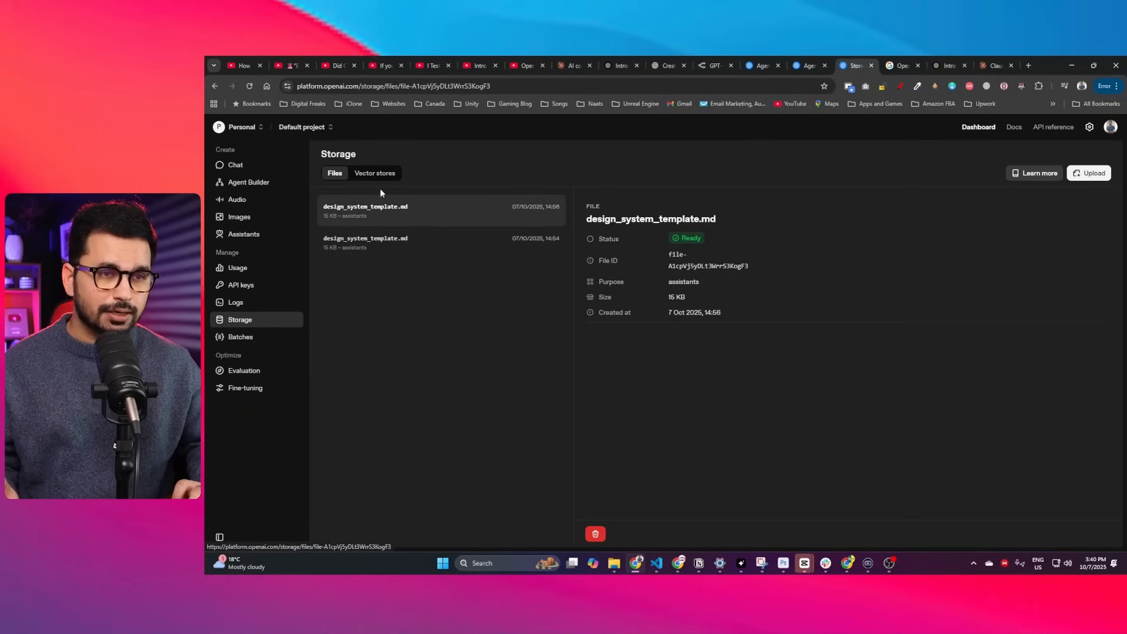
pyautogui.click(375, 173)
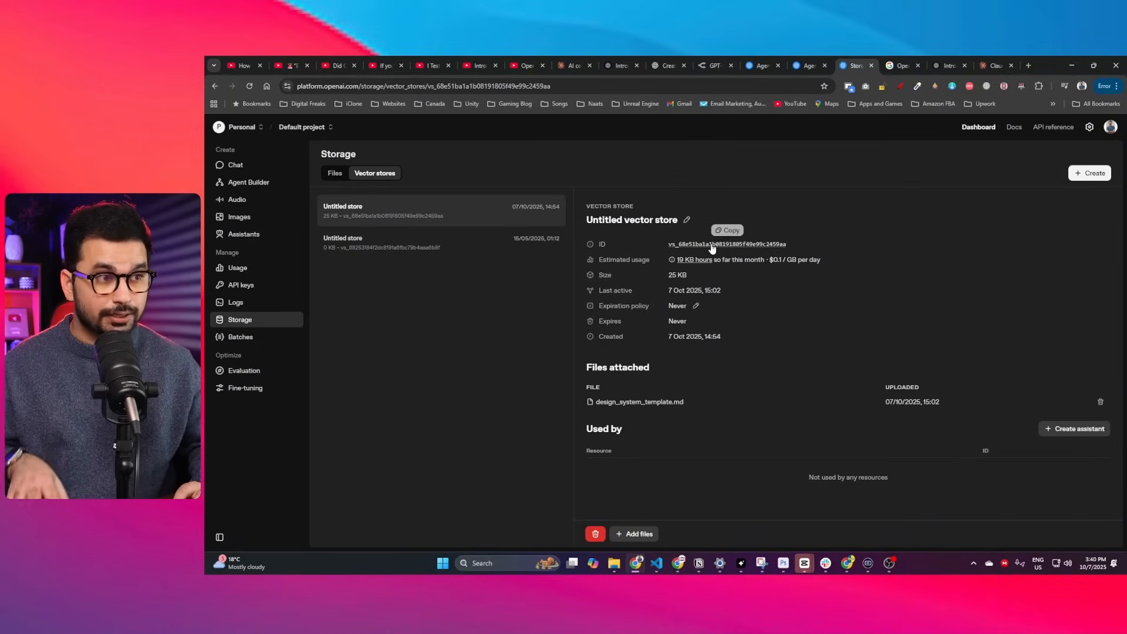
pyautogui.click(727, 244)
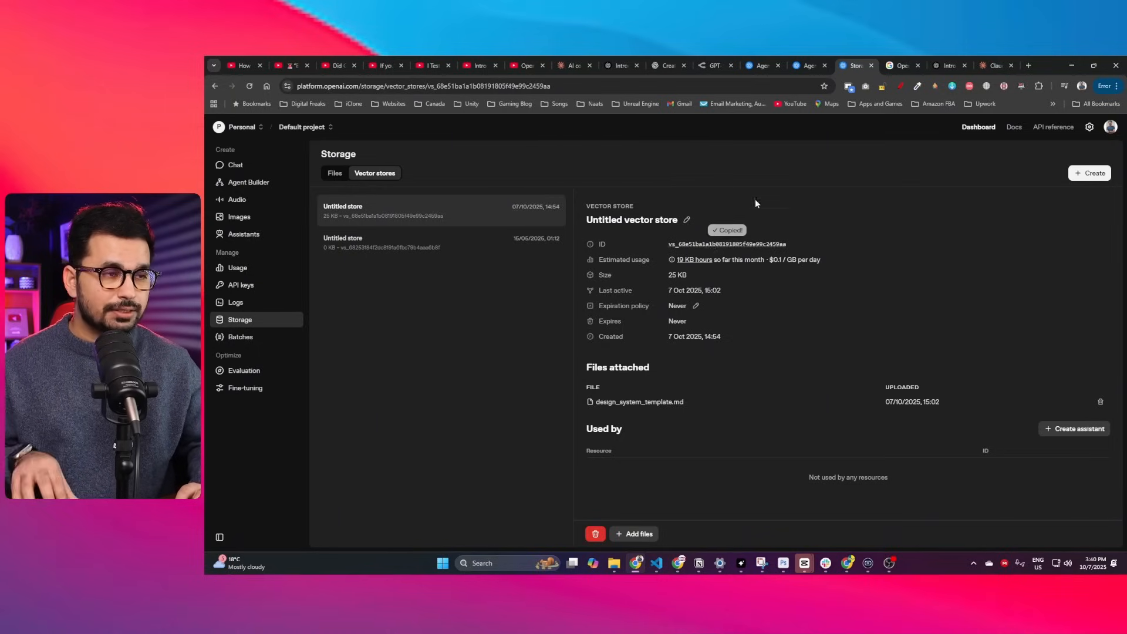
pyautogui.click(808, 65)
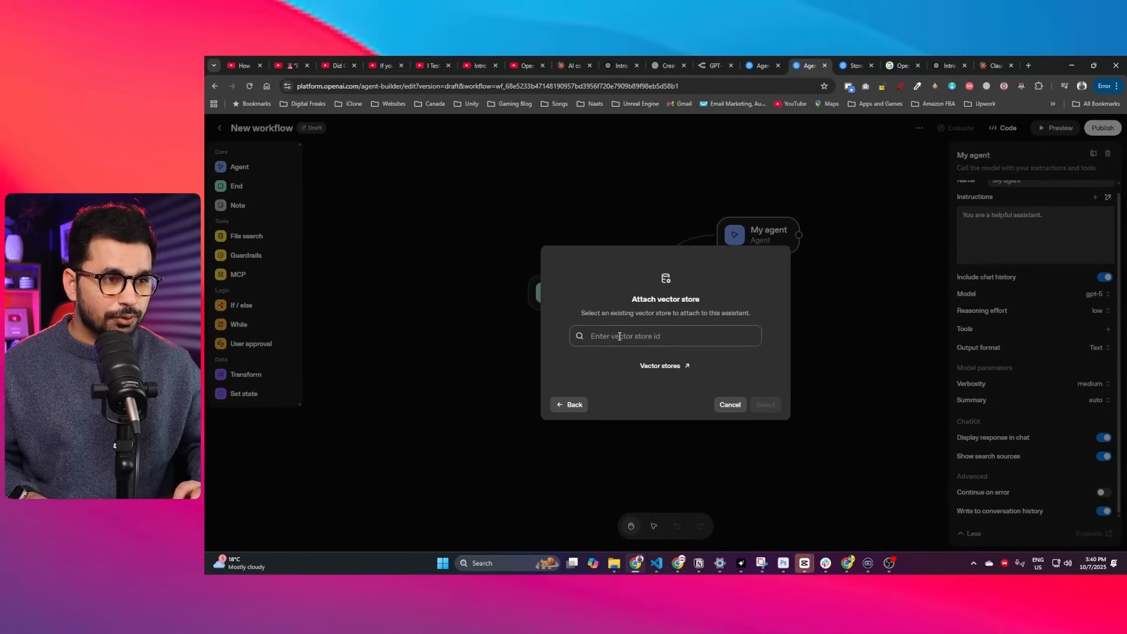
# Step: Attach vector store vs_68e51ba1a1b08191805f49e99c2459aa to the agent's file search tool
pyautogui.write('vs_68e51ba1a1b08191805f49e99c2459aa')
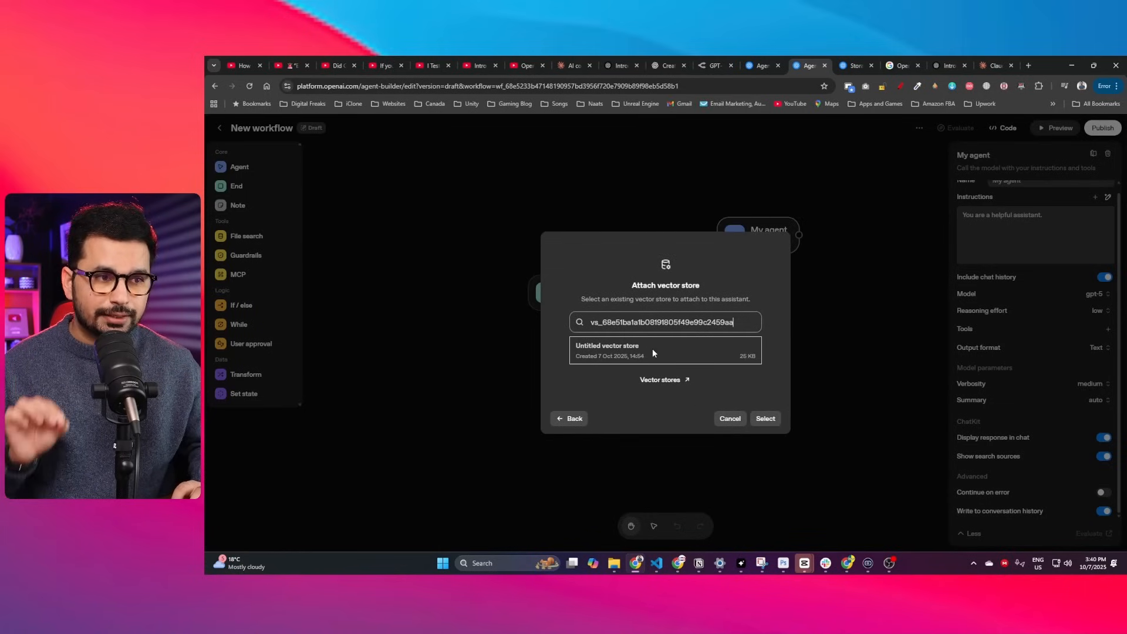
pyautogui.moveTo(674, 344)
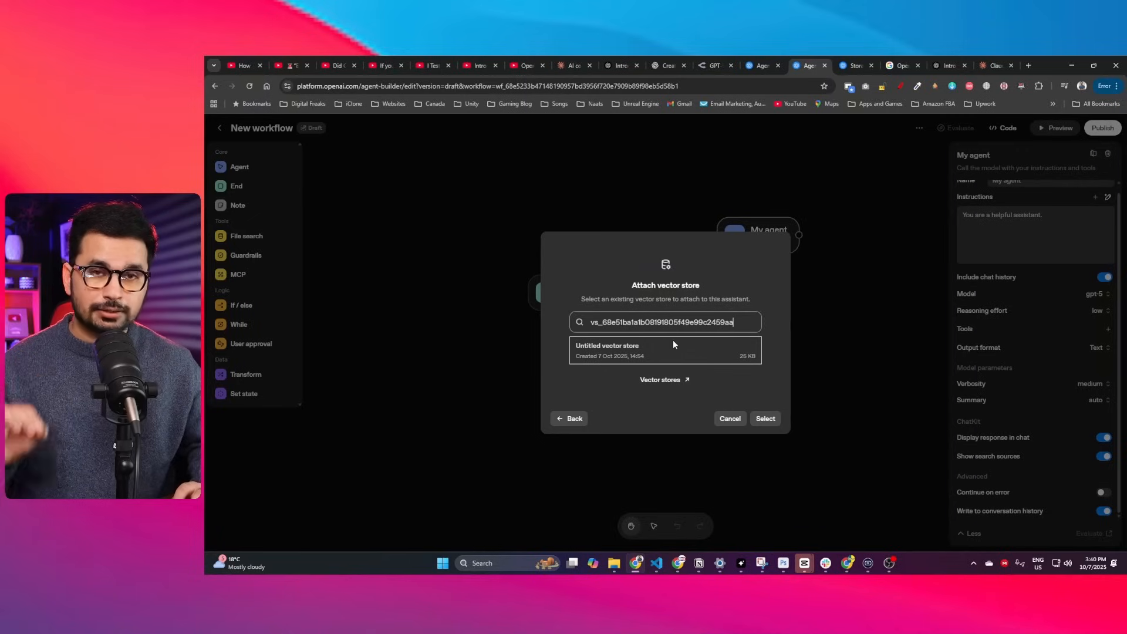
pyautogui.moveTo(819, 370)
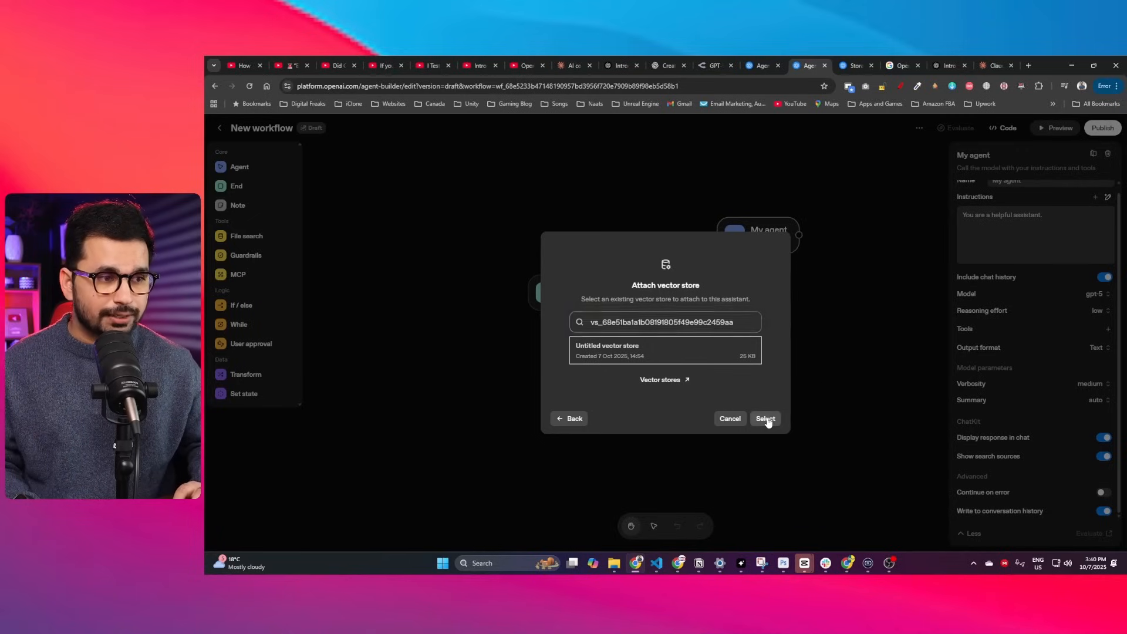
pyautogui.click(765, 418)
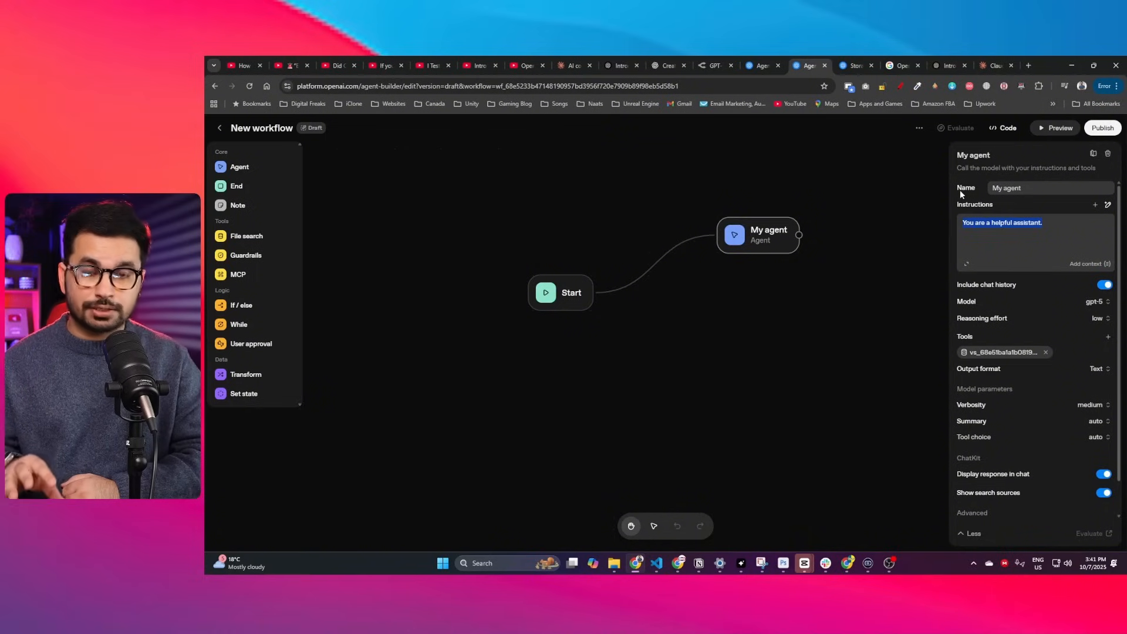
# Step: Set instructions casting the agent as an experienced web designer writing futuristic design prompts, named Design Agent
pyautogui.write('You are an experienced web designer, user will ask you question to create a prompt that can create a futuristic design using ai')
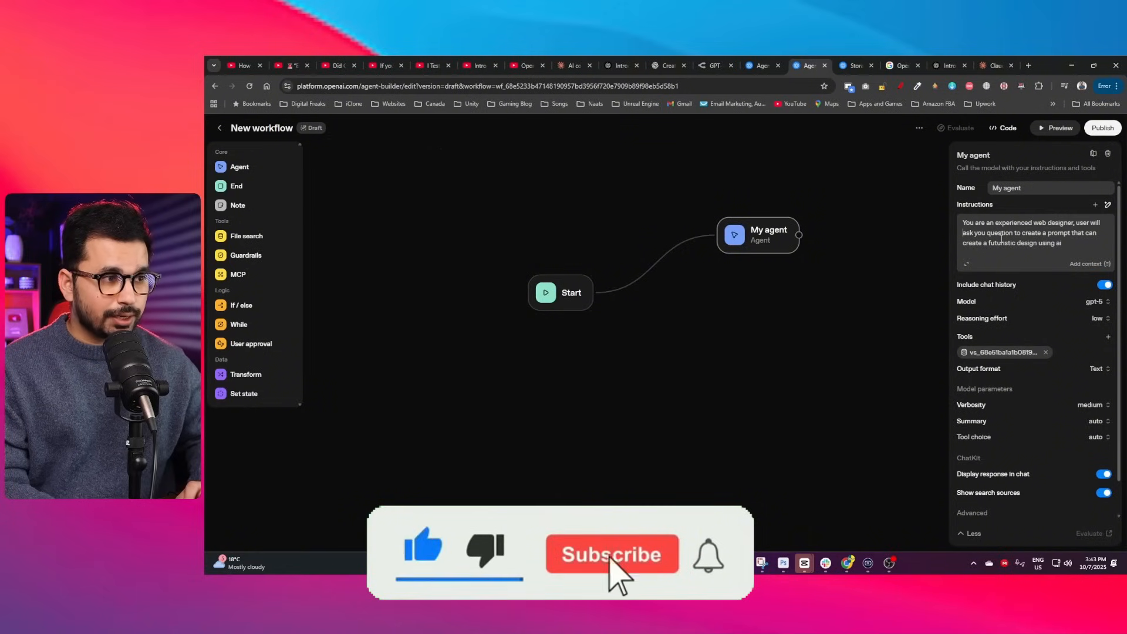
pyautogui.click(613, 554)
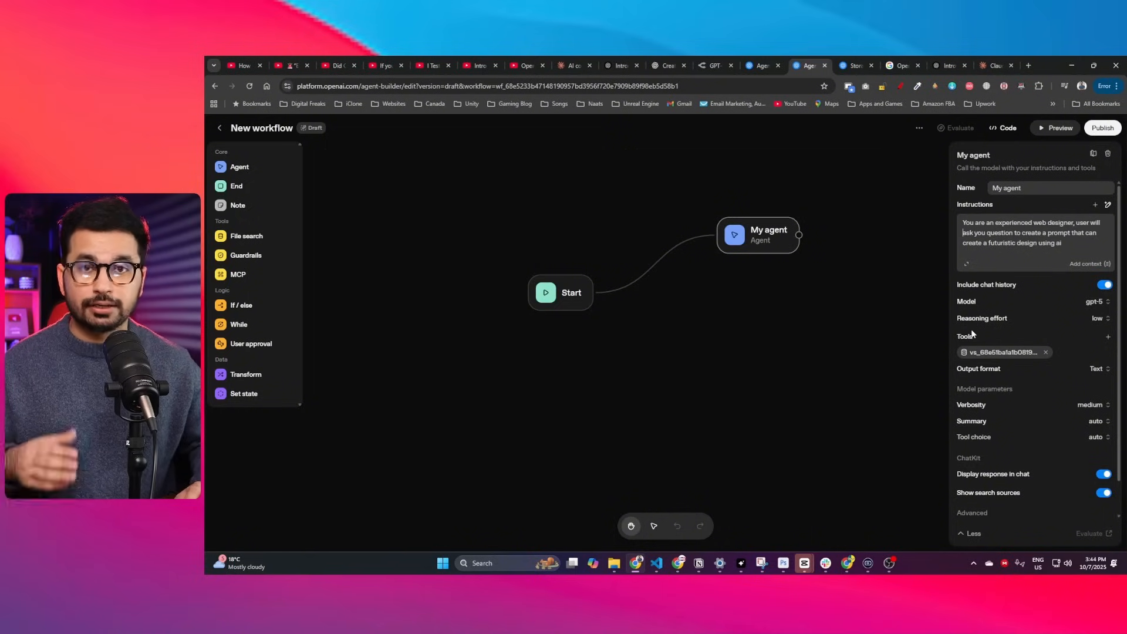
pyautogui.moveTo(981, 318)
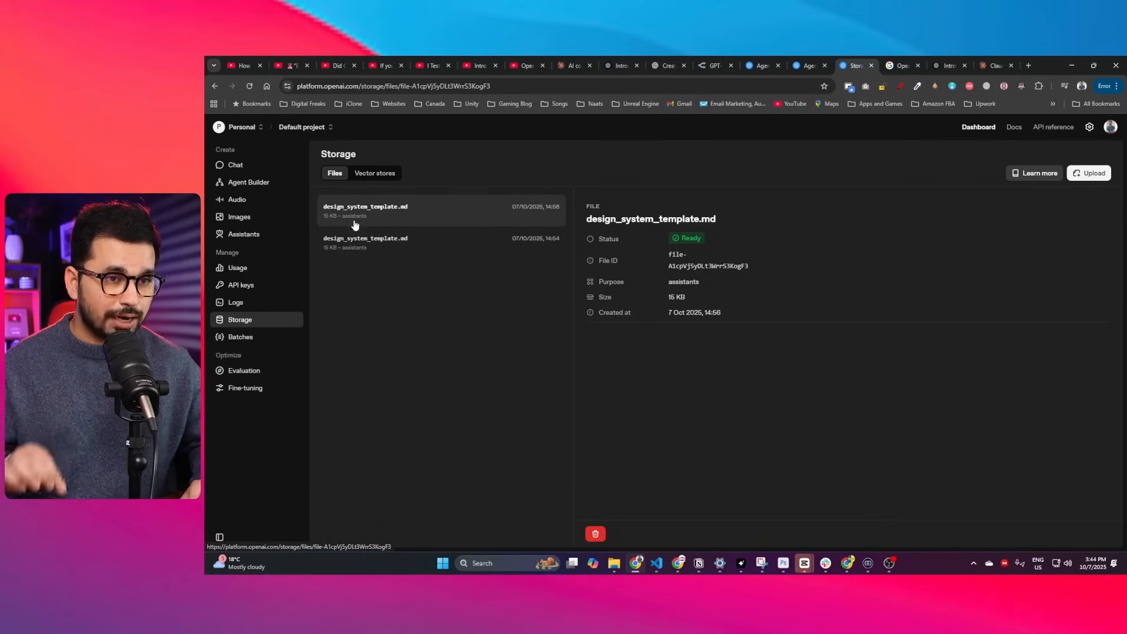
pyautogui.moveTo(393, 218)
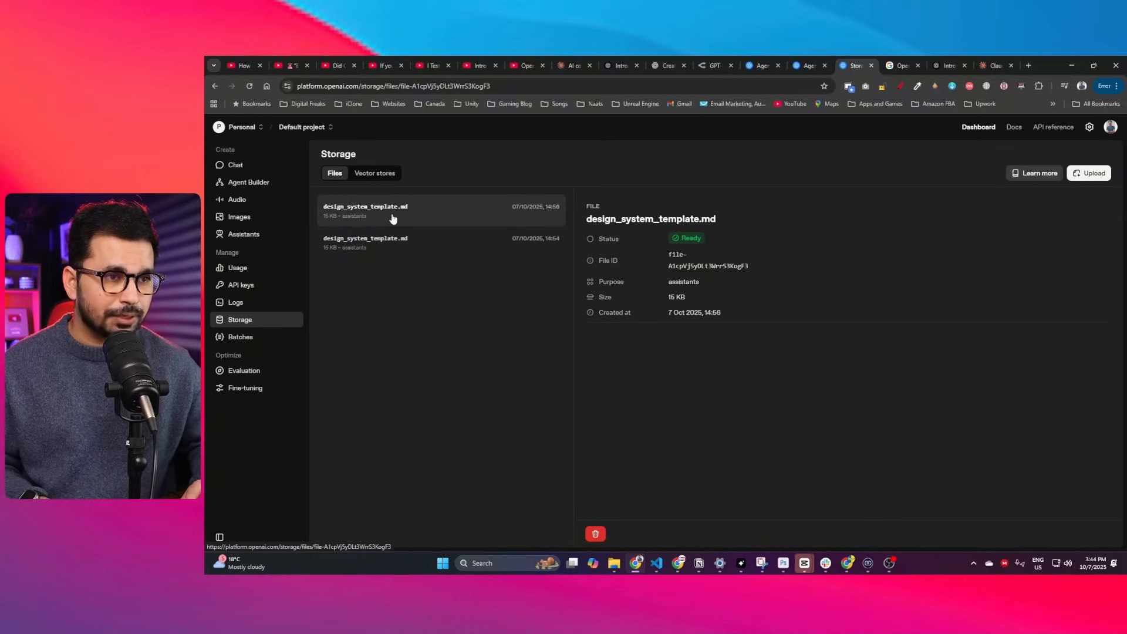
pyautogui.click(810, 66)
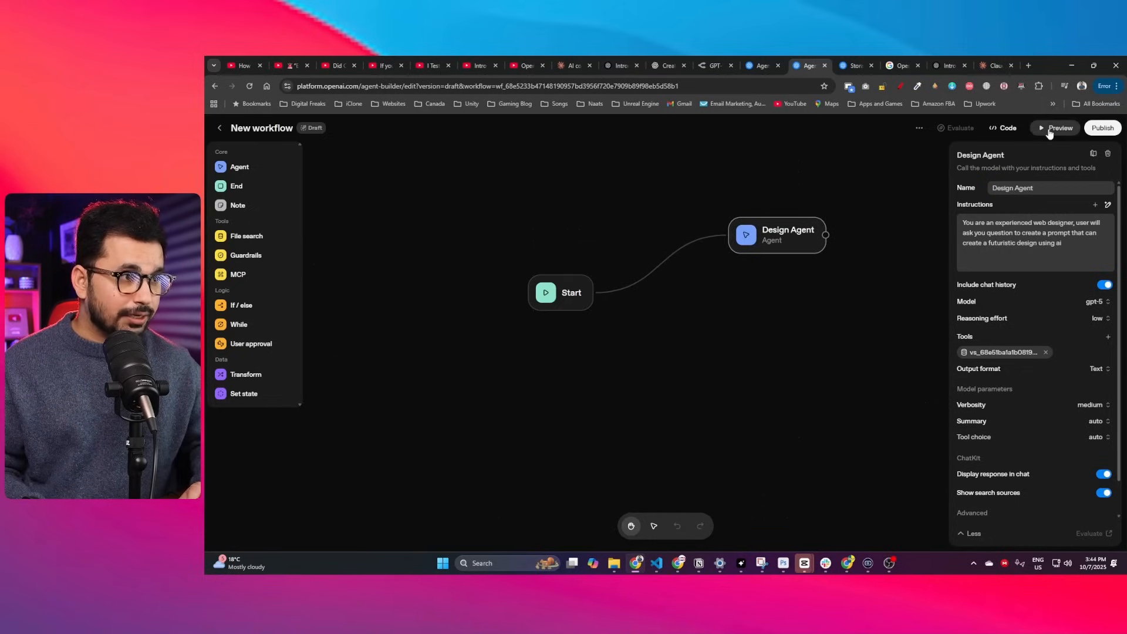
# Step: Preview the Design Agent with a request for an AI agents website prompt and read its reply
pyautogui.click(1055, 128)
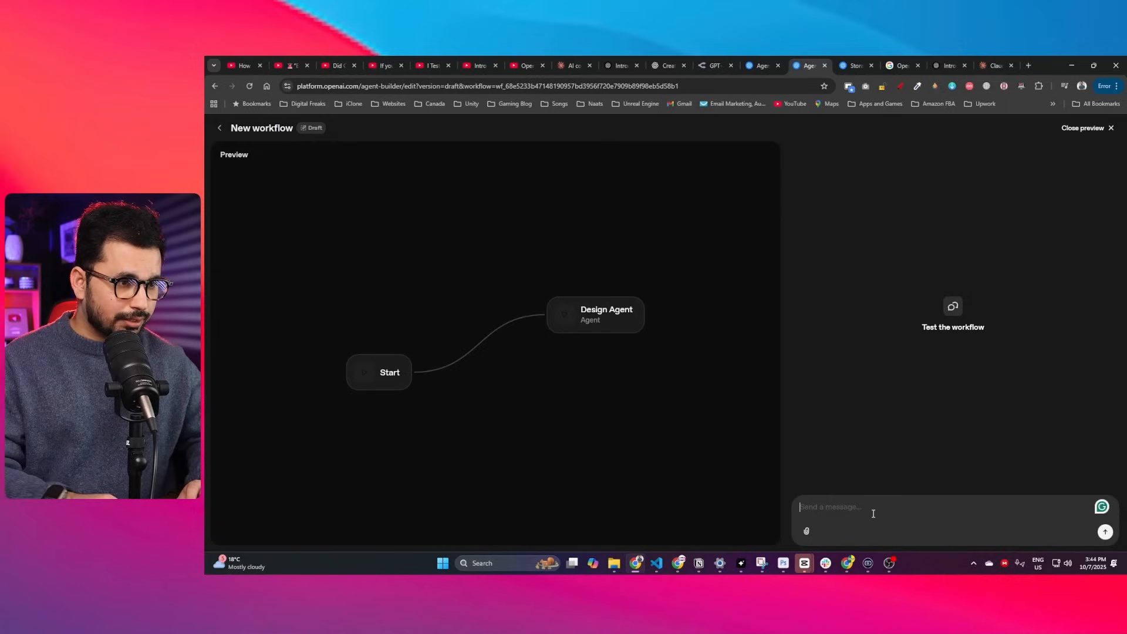
pyautogui.write('Creat')
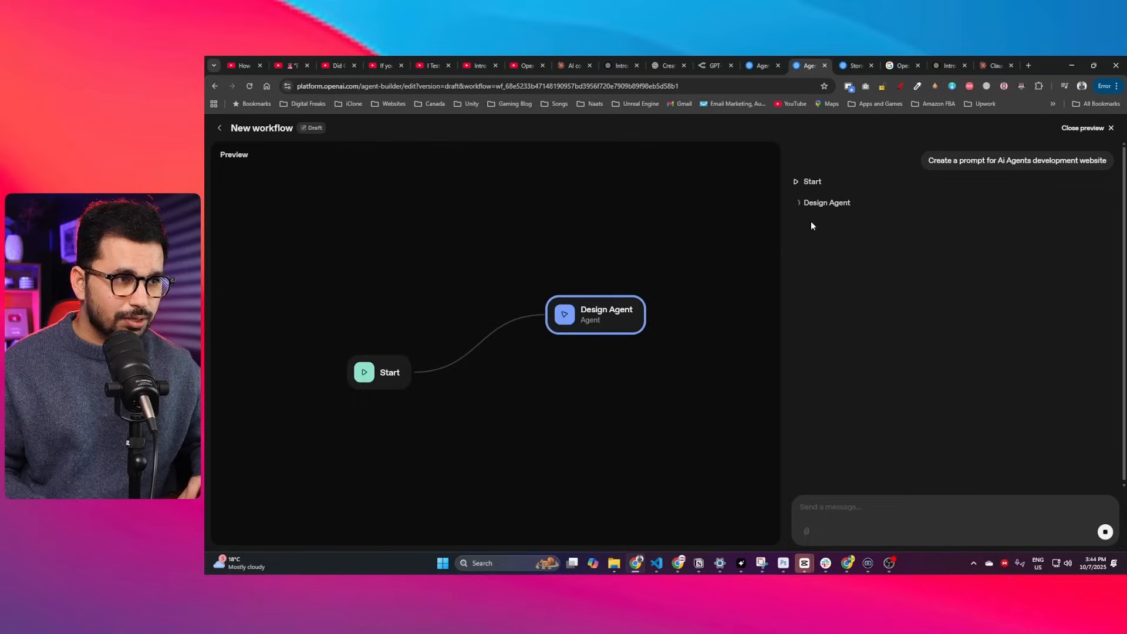
pyautogui.moveTo(818, 230)
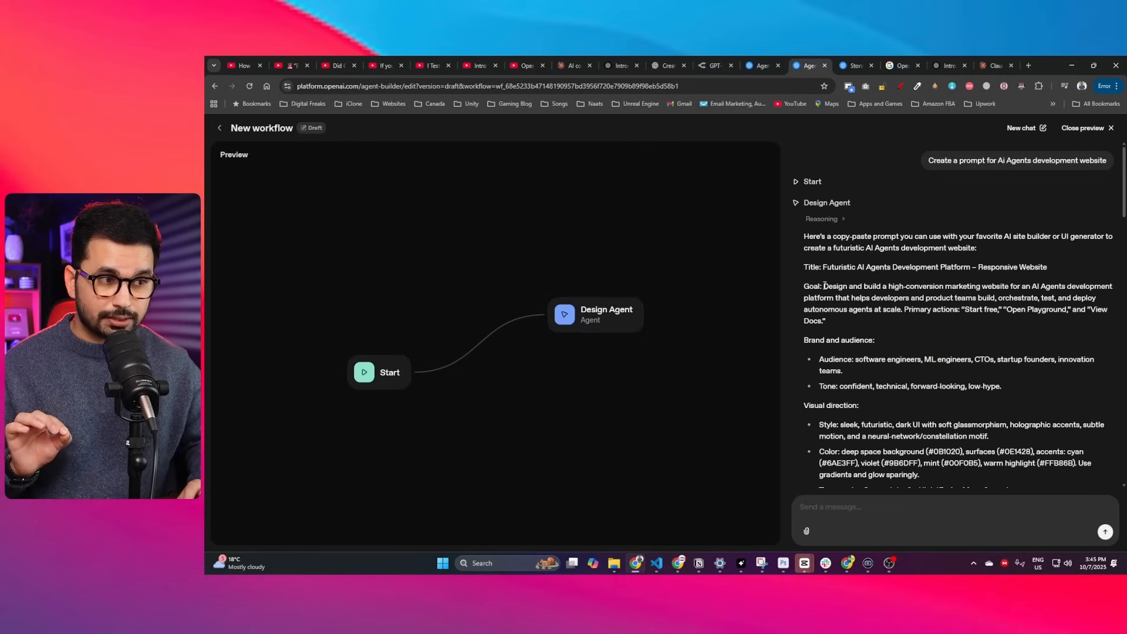
pyautogui.moveTo(824, 285); pyautogui.dragTo(826, 446)
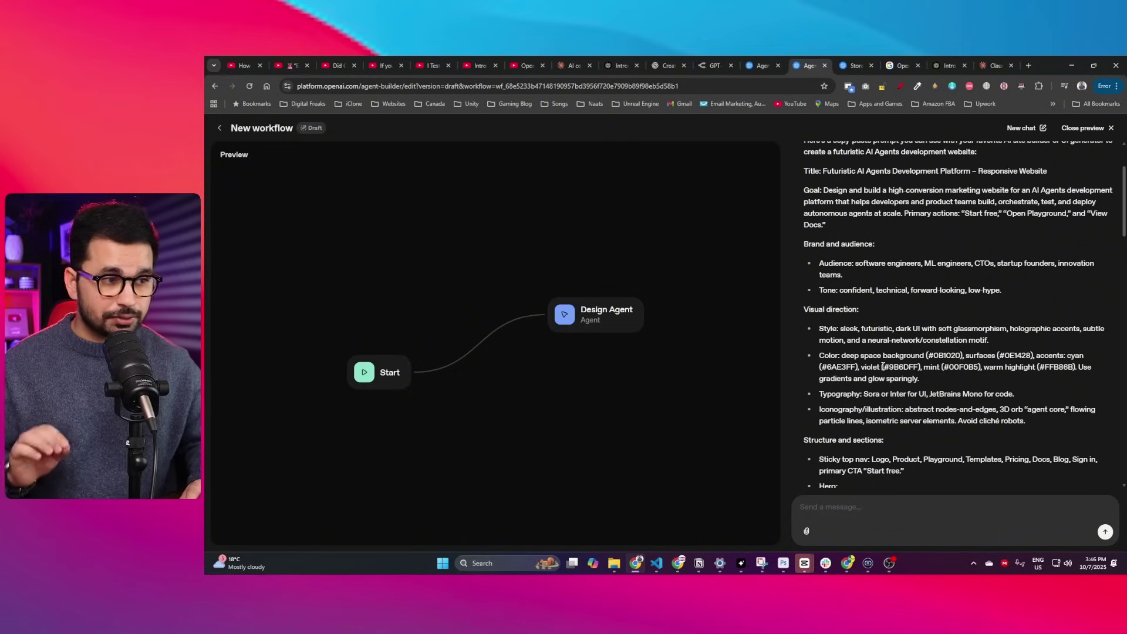
pyautogui.scroll(-3)
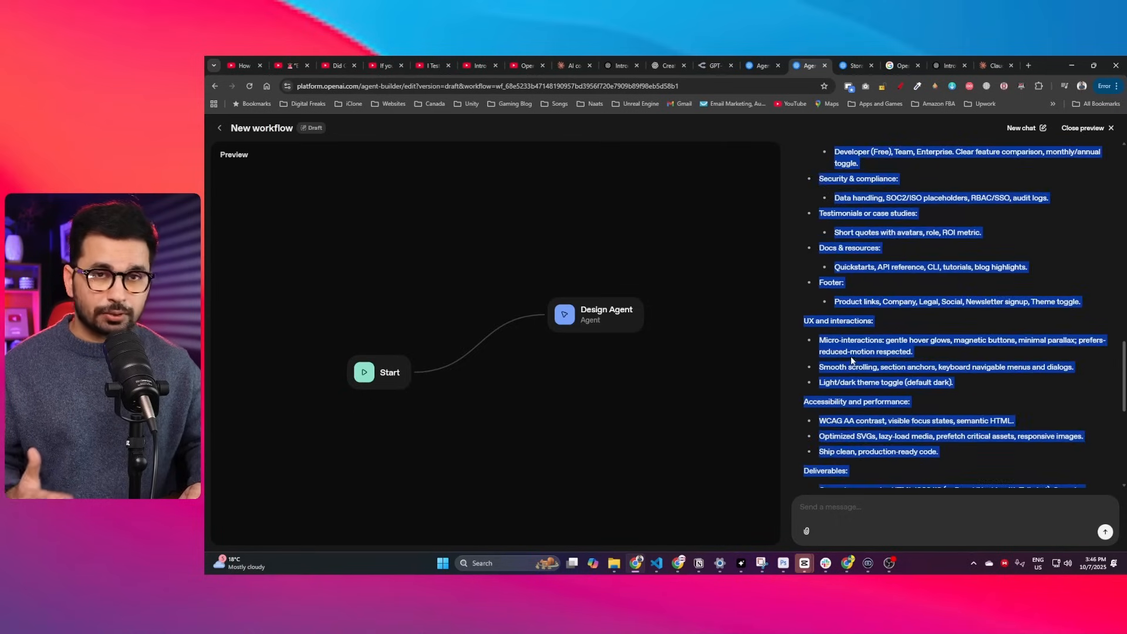
pyautogui.scroll(-3)
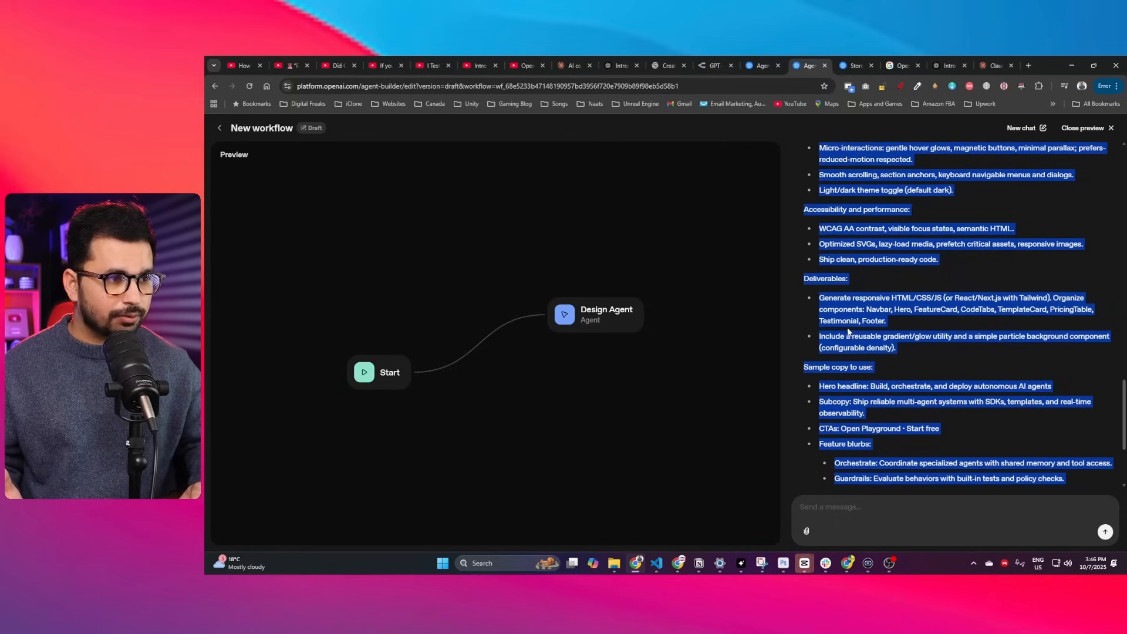
pyautogui.scroll(-3)
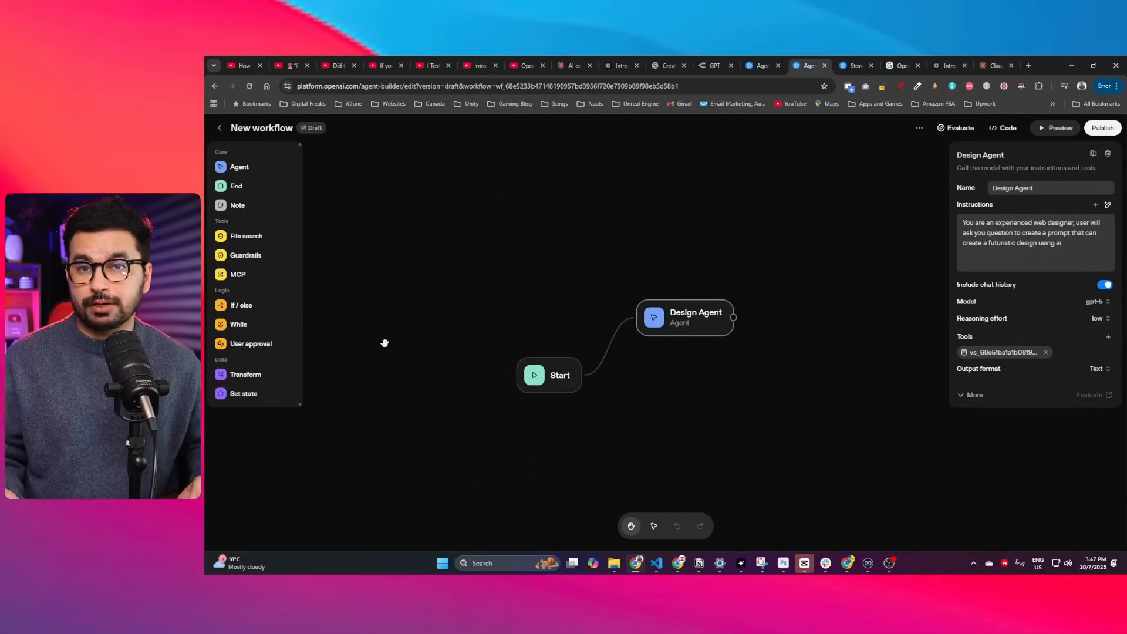
pyautogui.moveTo(250, 306)
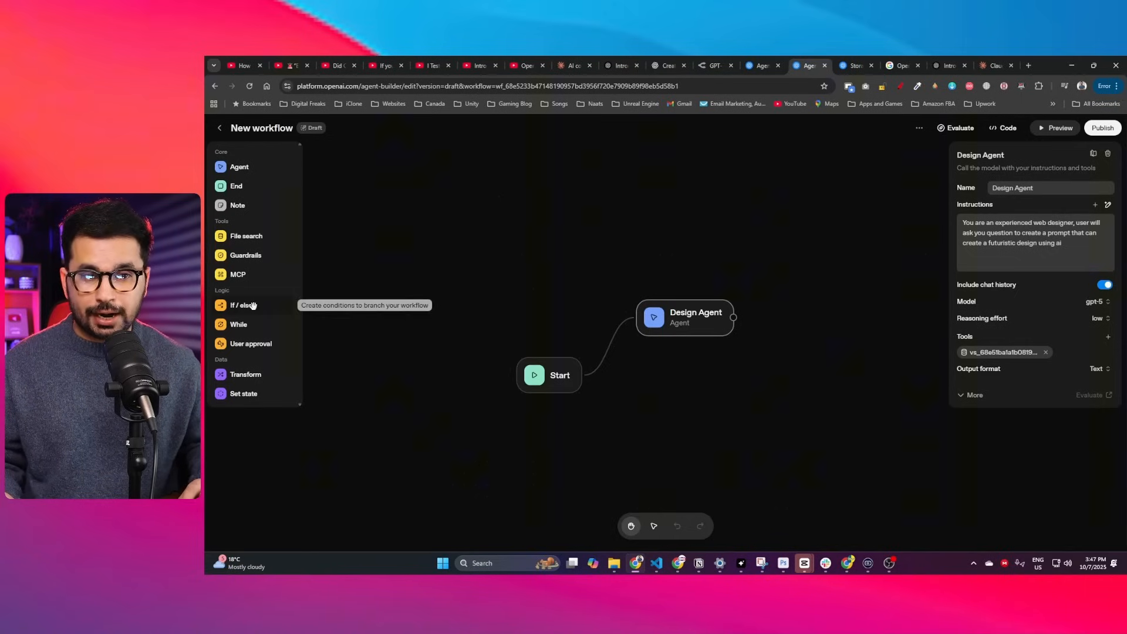
# Step: Place If/else and User approval nodes from the Logic palette beside the Design Agent
pyautogui.click(240, 305)
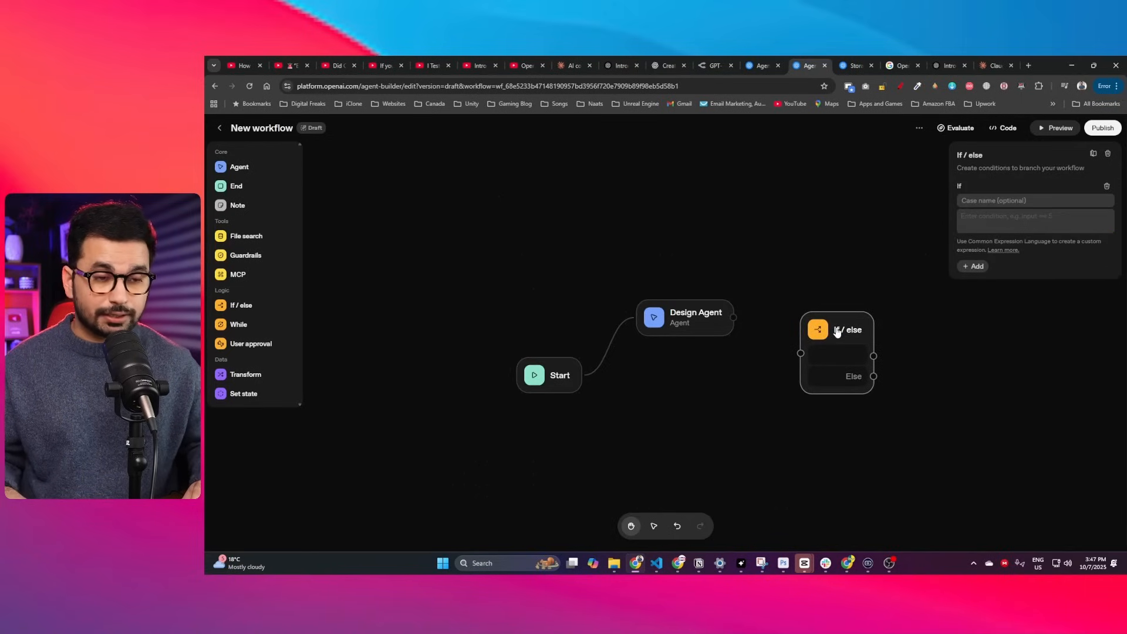
pyautogui.moveTo(250, 343); pyautogui.dragTo(812, 456)
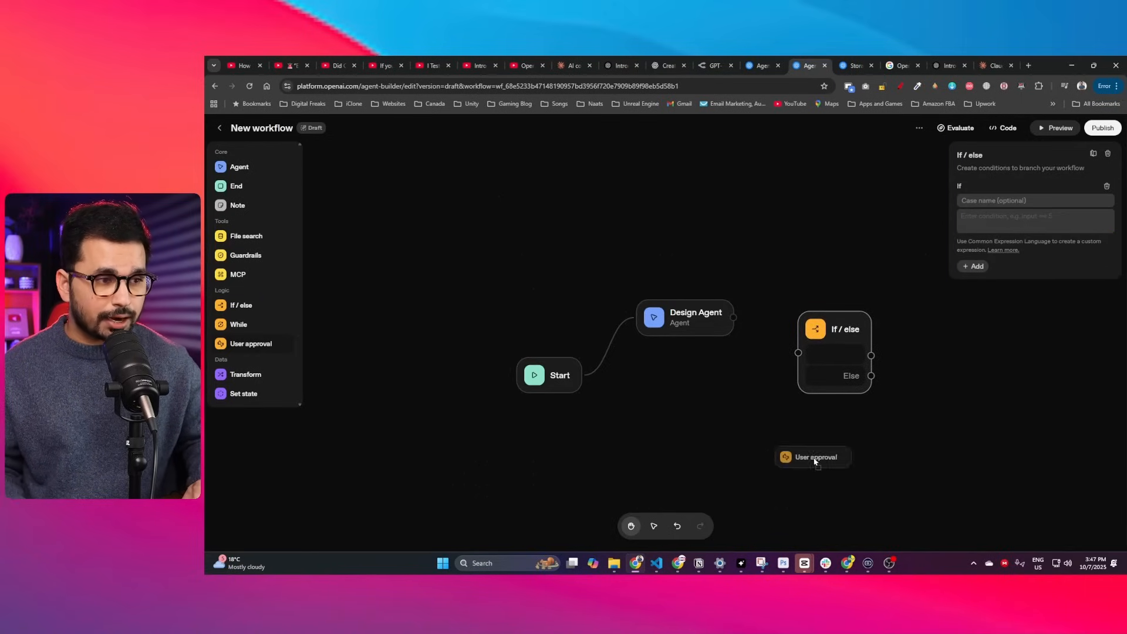
pyautogui.moveTo(812, 457); pyautogui.dragTo(744, 389)
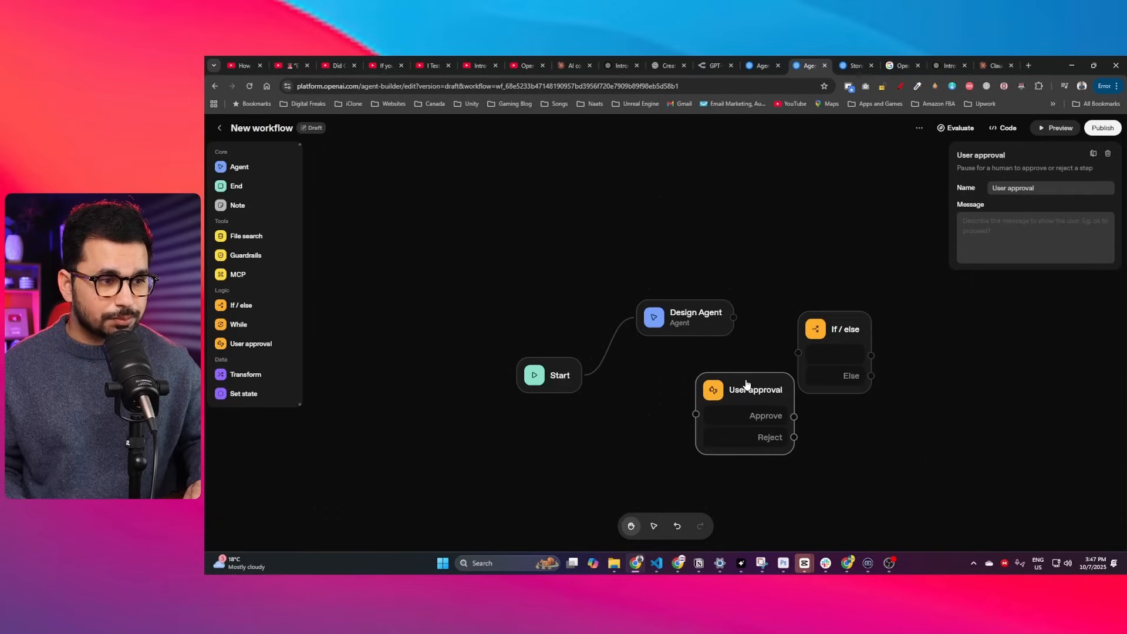
pyautogui.moveTo(744, 390); pyautogui.dragTo(738, 386)
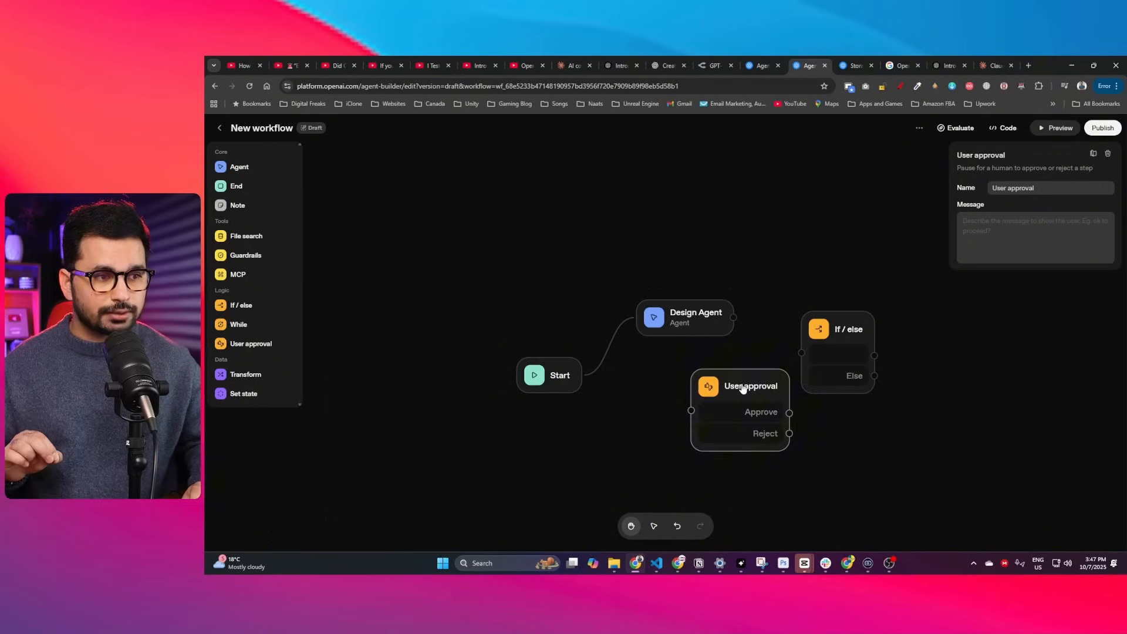
pyautogui.moveTo(749, 386); pyautogui.dragTo(787, 437)
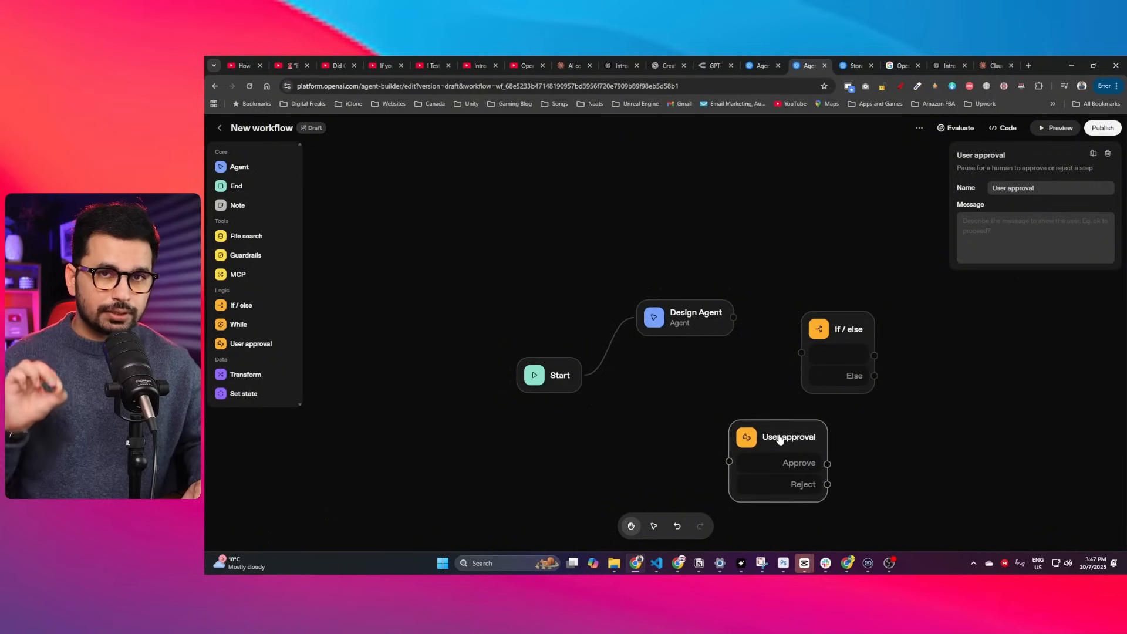
pyautogui.moveTo(786, 437); pyautogui.dragTo(799, 444)
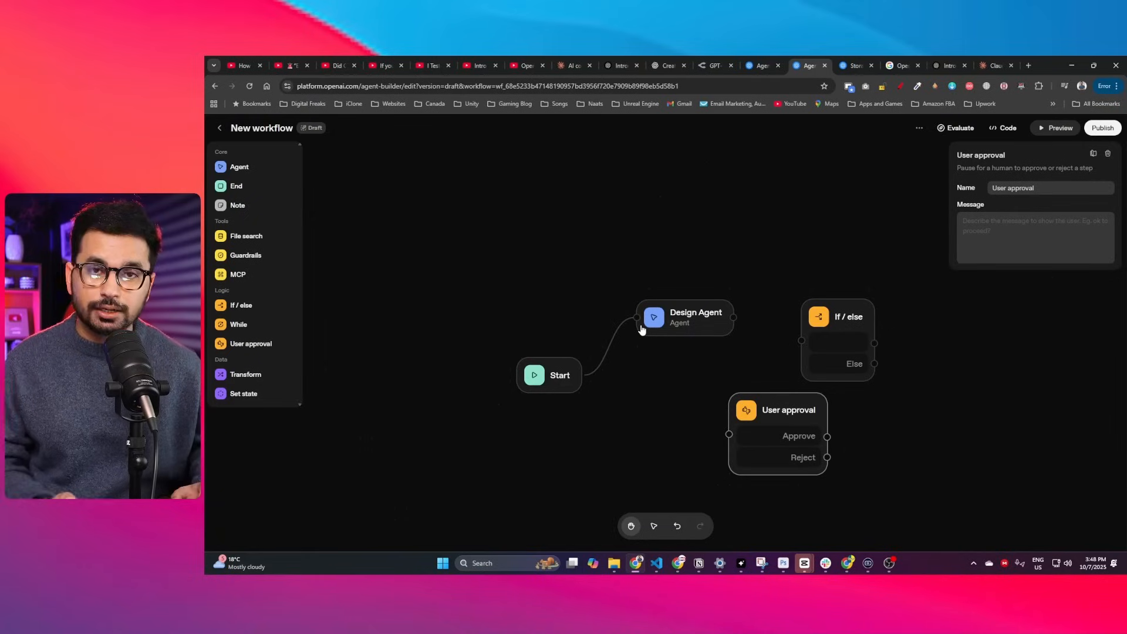
pyautogui.moveTo(679, 296)
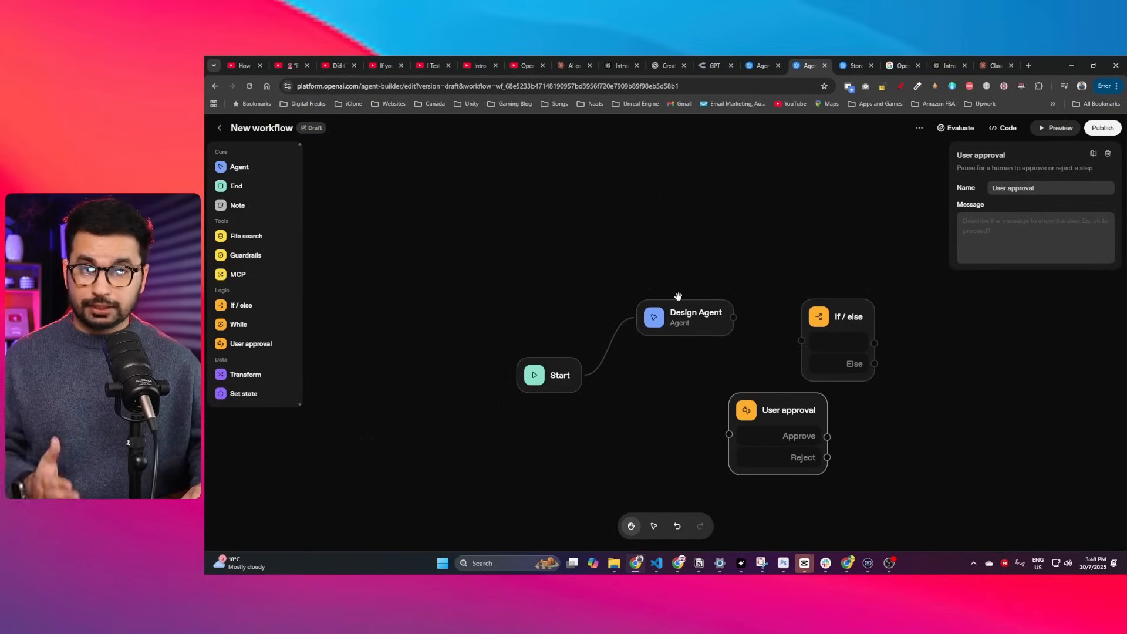
pyautogui.moveTo(675, 278)
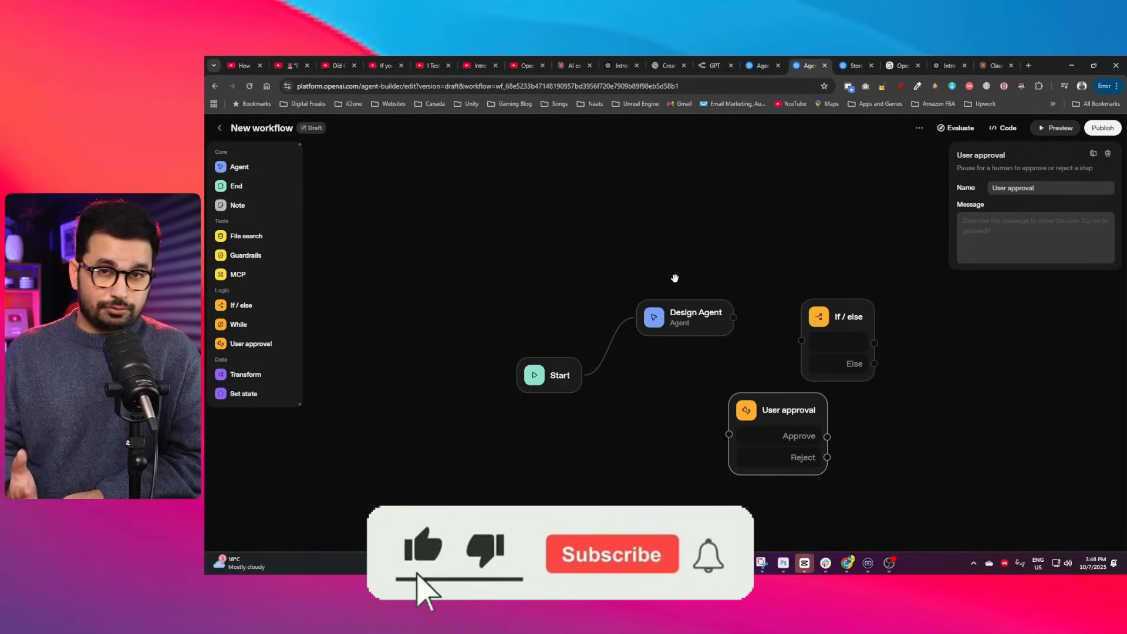
pyautogui.click(612, 554)
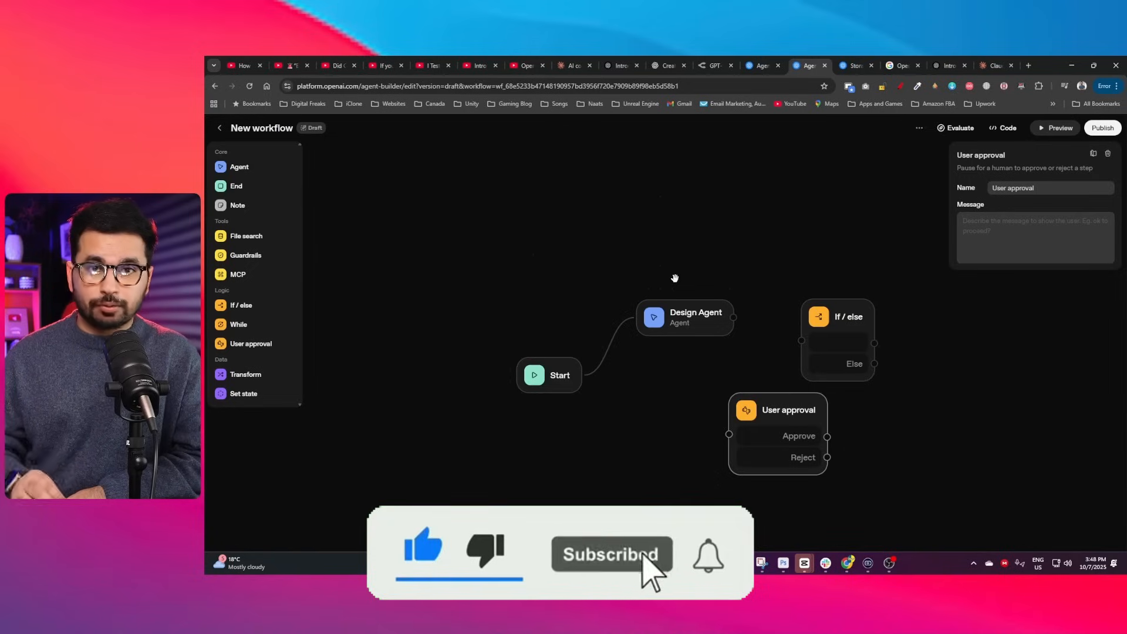